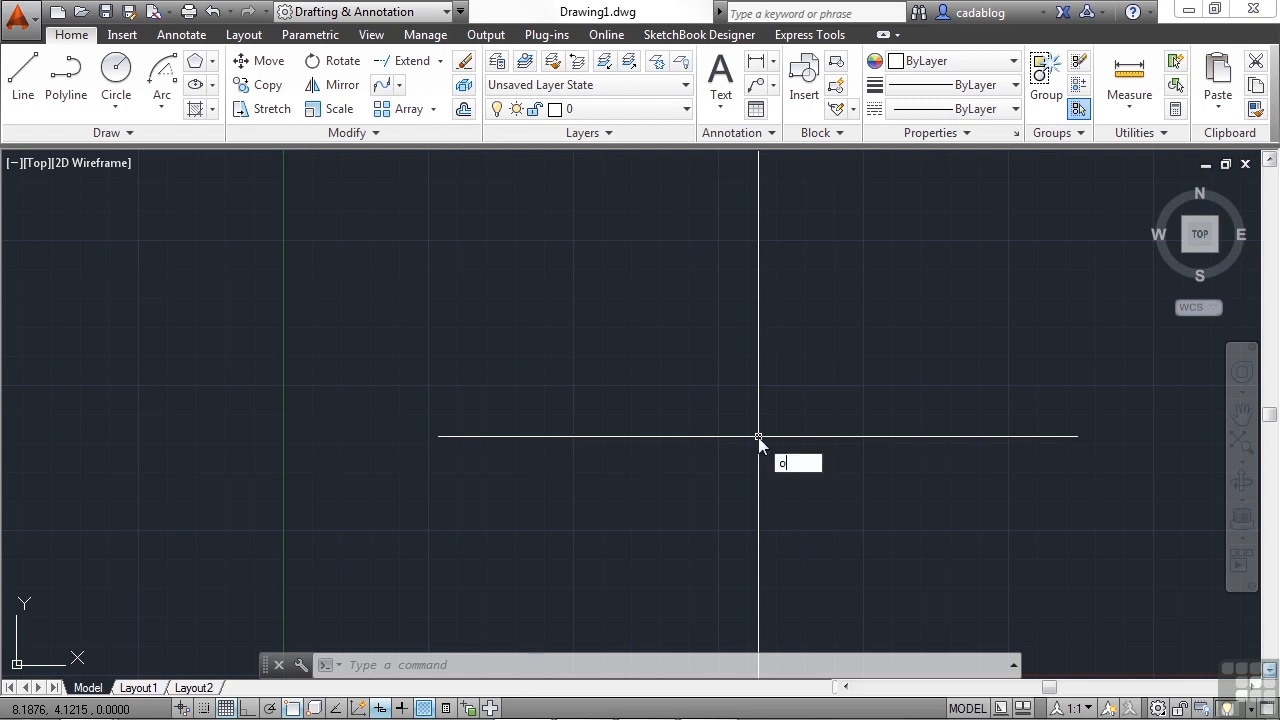
# - Open Chamfer-fillet Examples.dwg from the Select File dialog
pyautogui.click(80, 12)
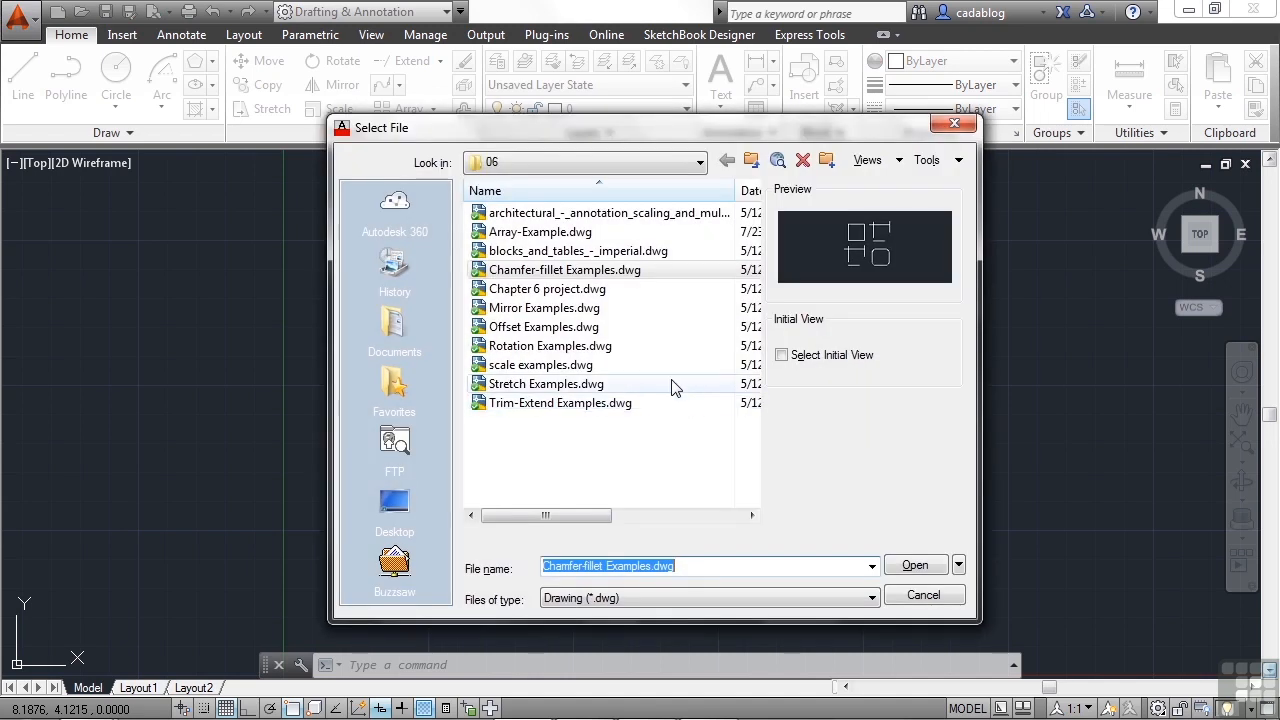
pyautogui.click(564, 268)
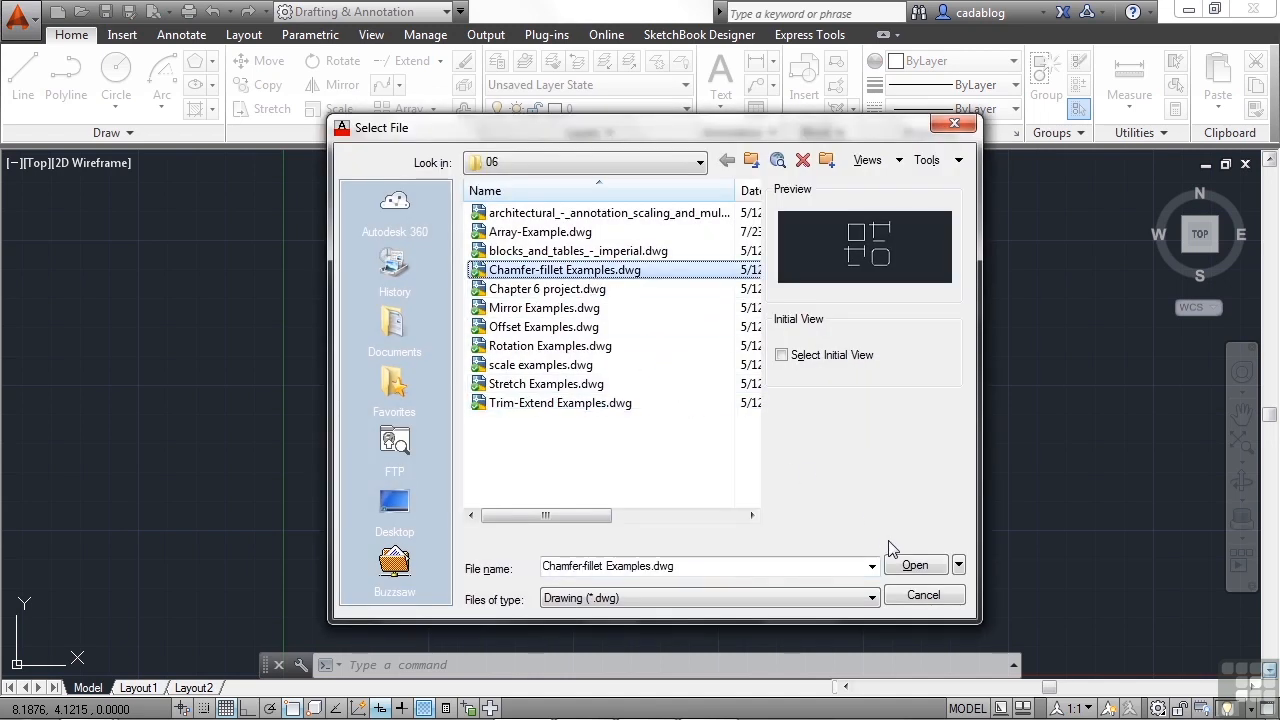
pyautogui.click(914, 564)
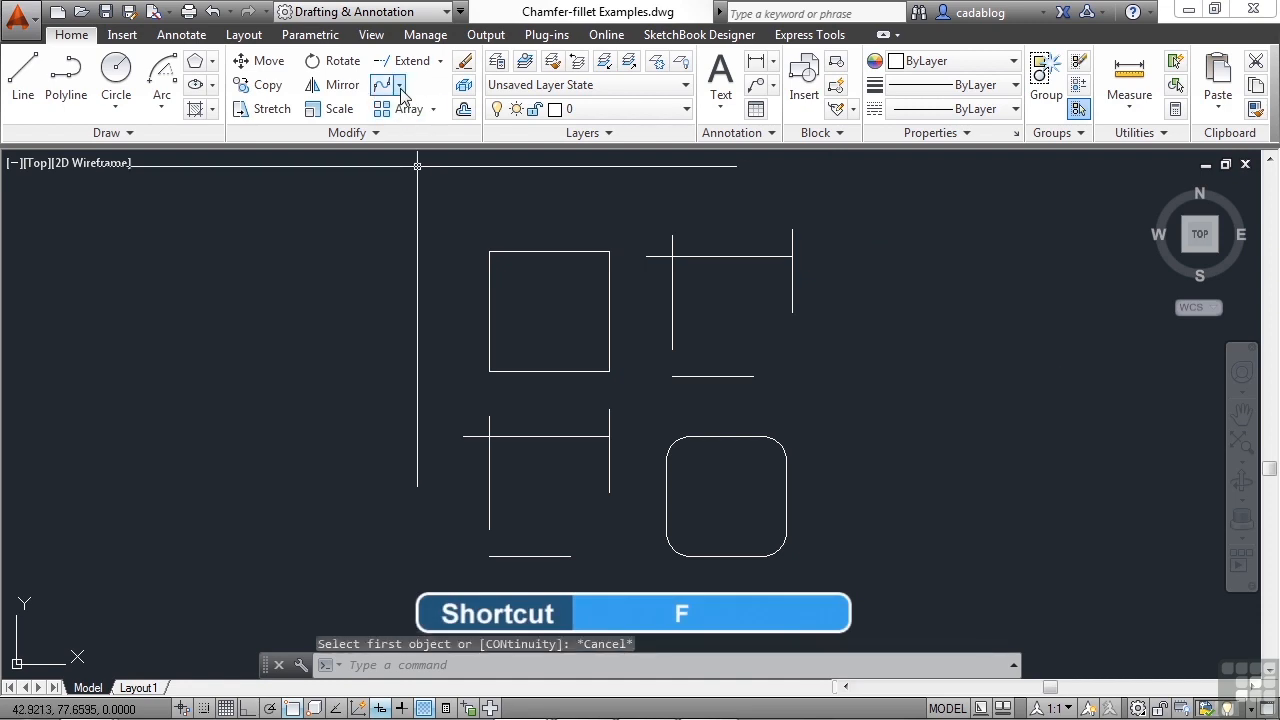
# - Expand the Fillet flyout on the Modify panel to show Fillet, Chamfer and Blend Curves
pyautogui.click(400, 90)
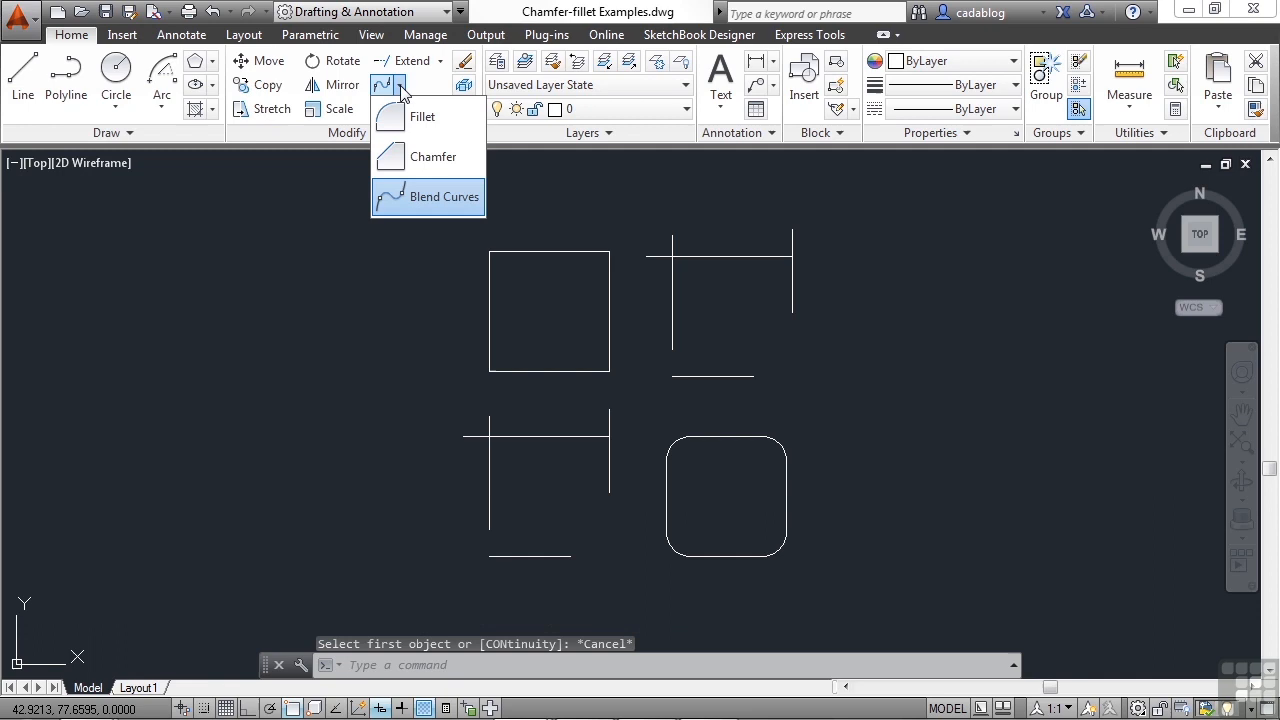
pyautogui.moveTo(422, 116)
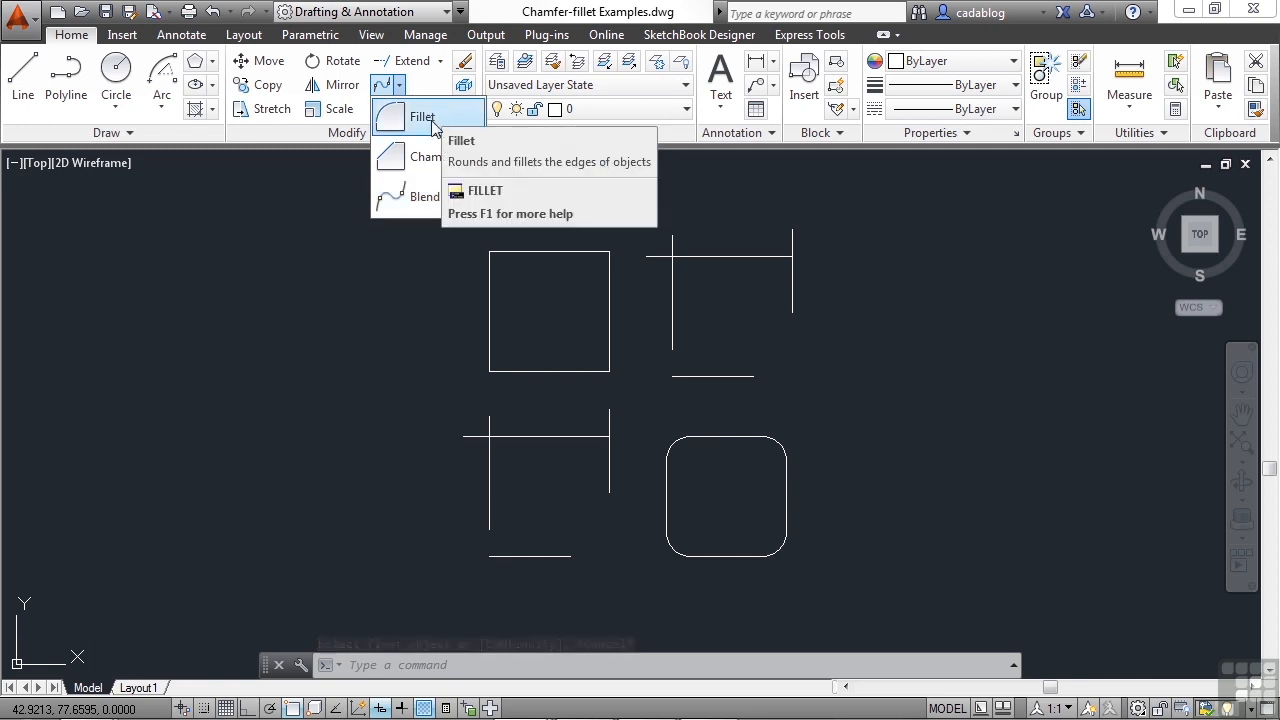
pyautogui.moveTo(436, 196)
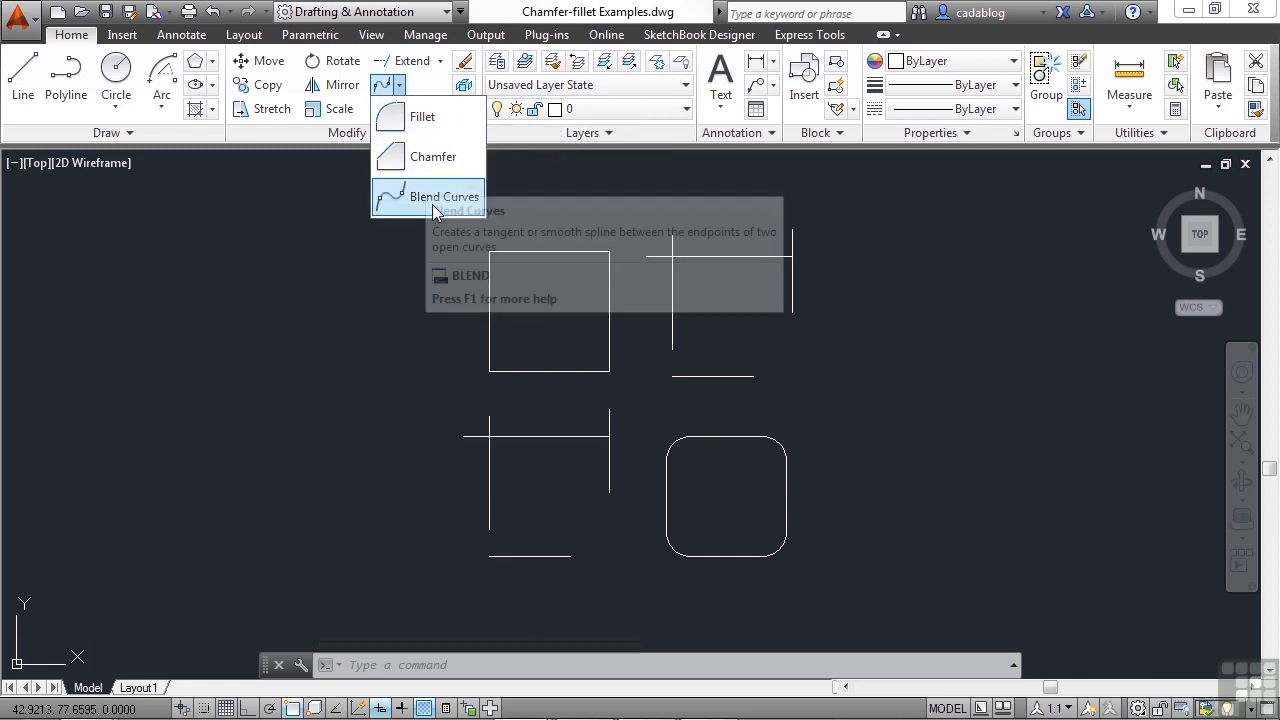
pyautogui.moveTo(432, 156)
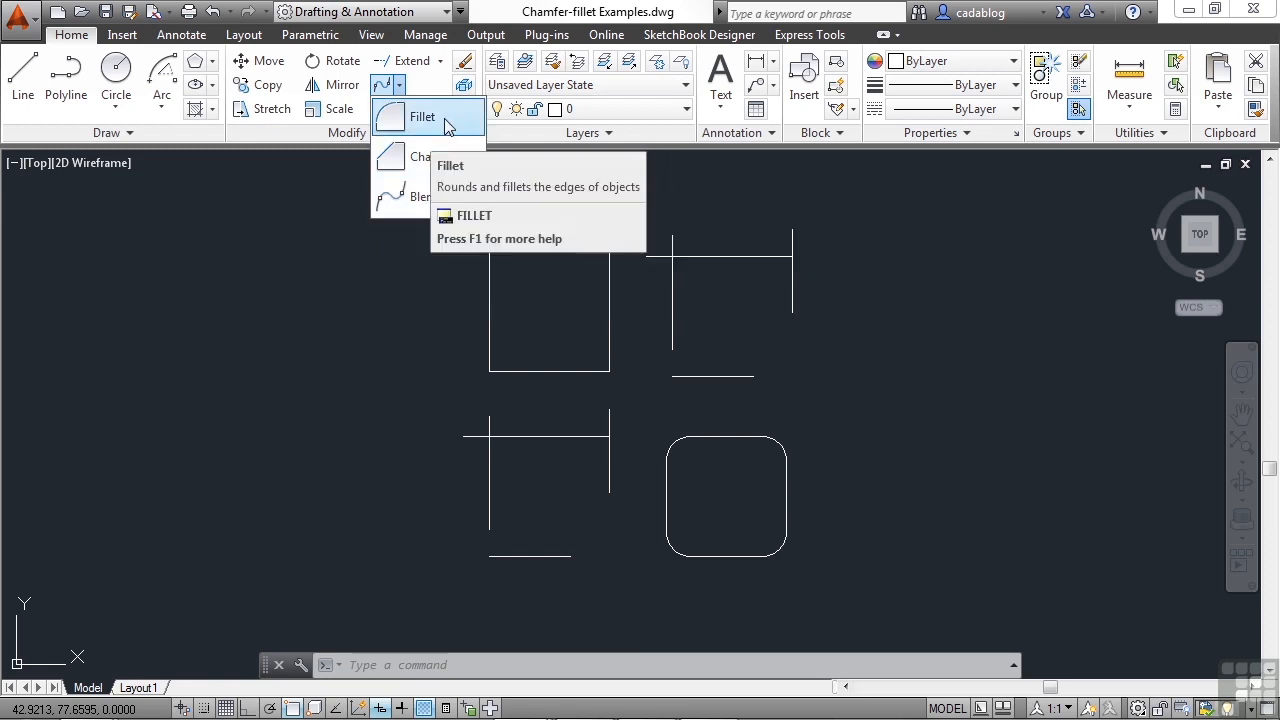
# - Fillet the square's top-left corner at radius 2 by picking its top and left edges
pyautogui.click(420, 116)
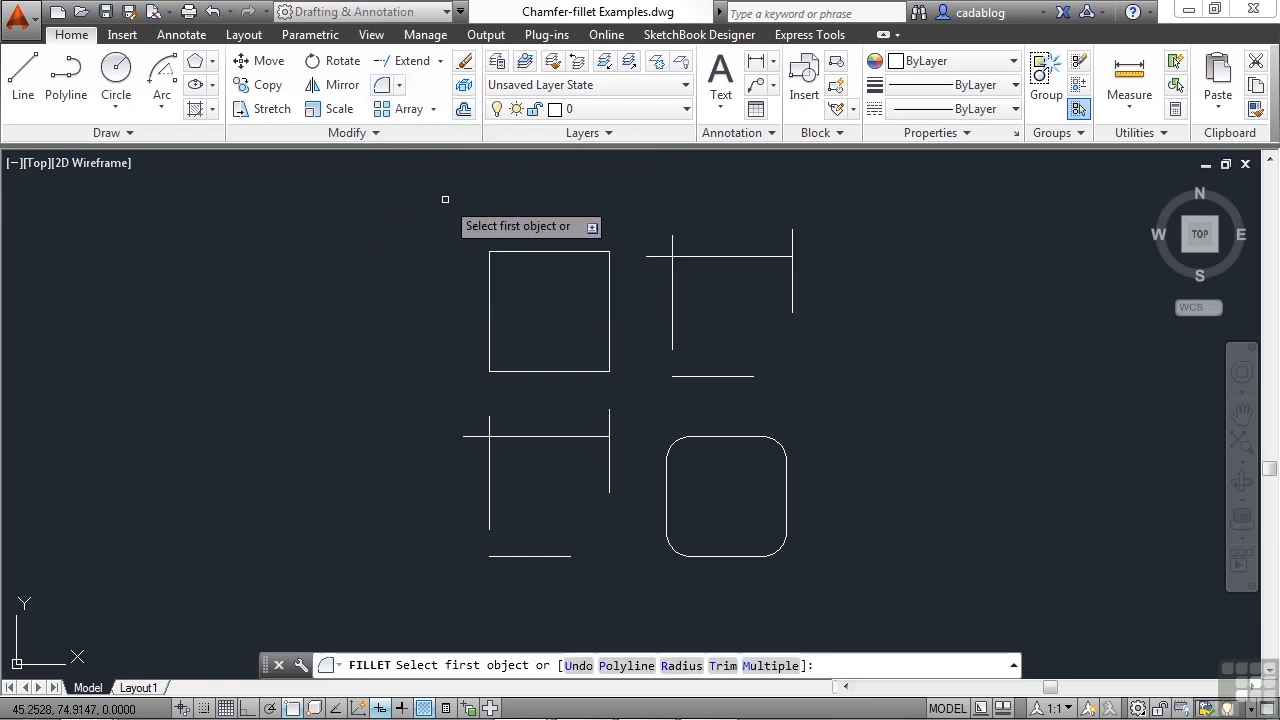
pyautogui.moveTo(436, 176)
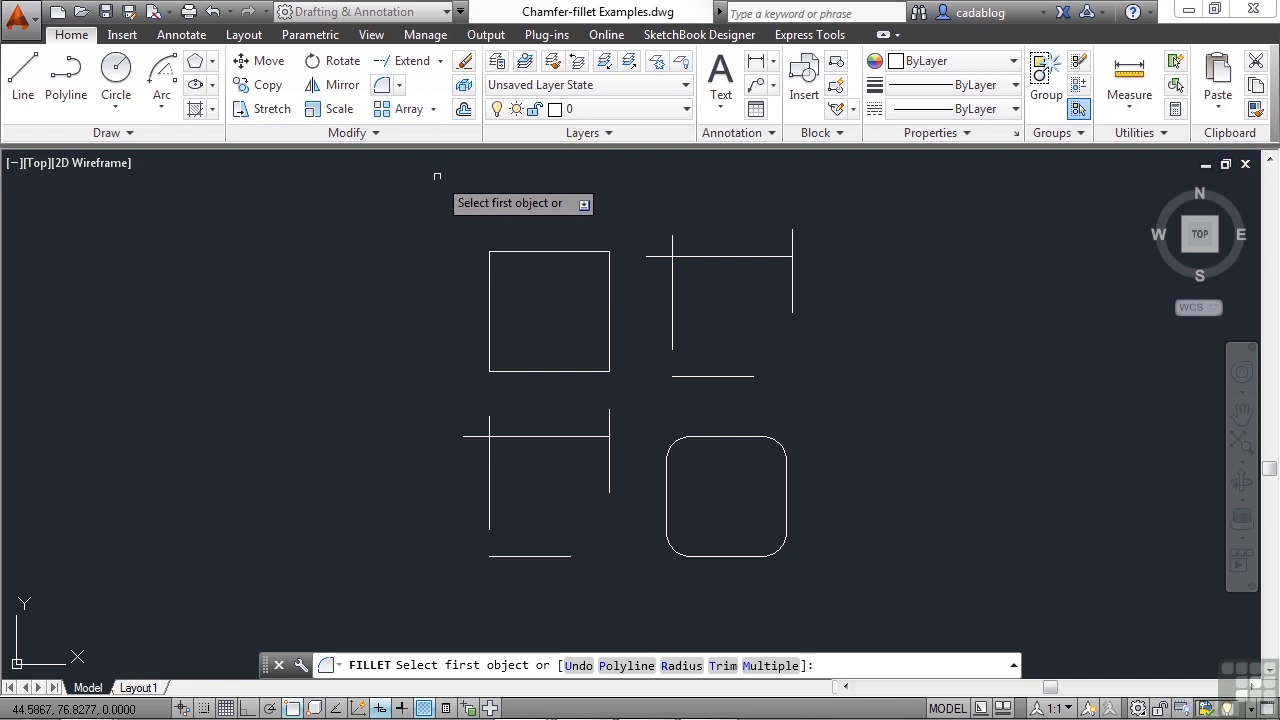
pyautogui.moveTo(504, 240)
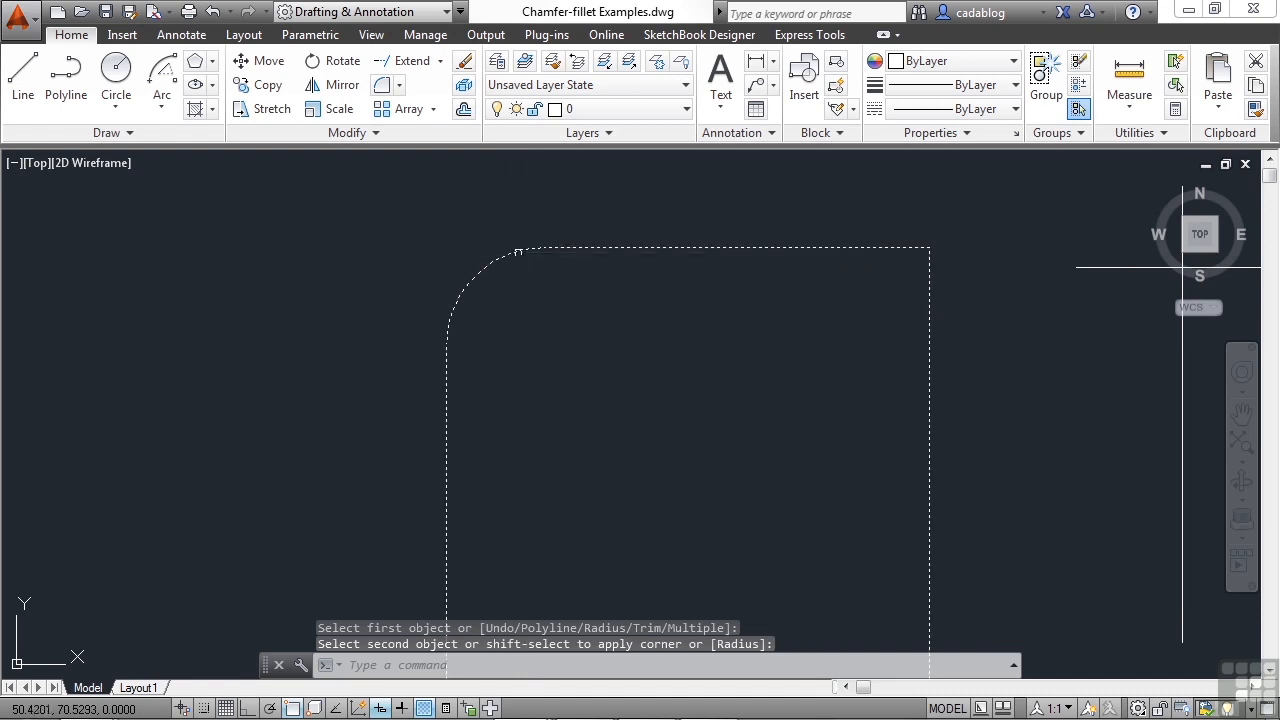
pyautogui.click(736, 248)
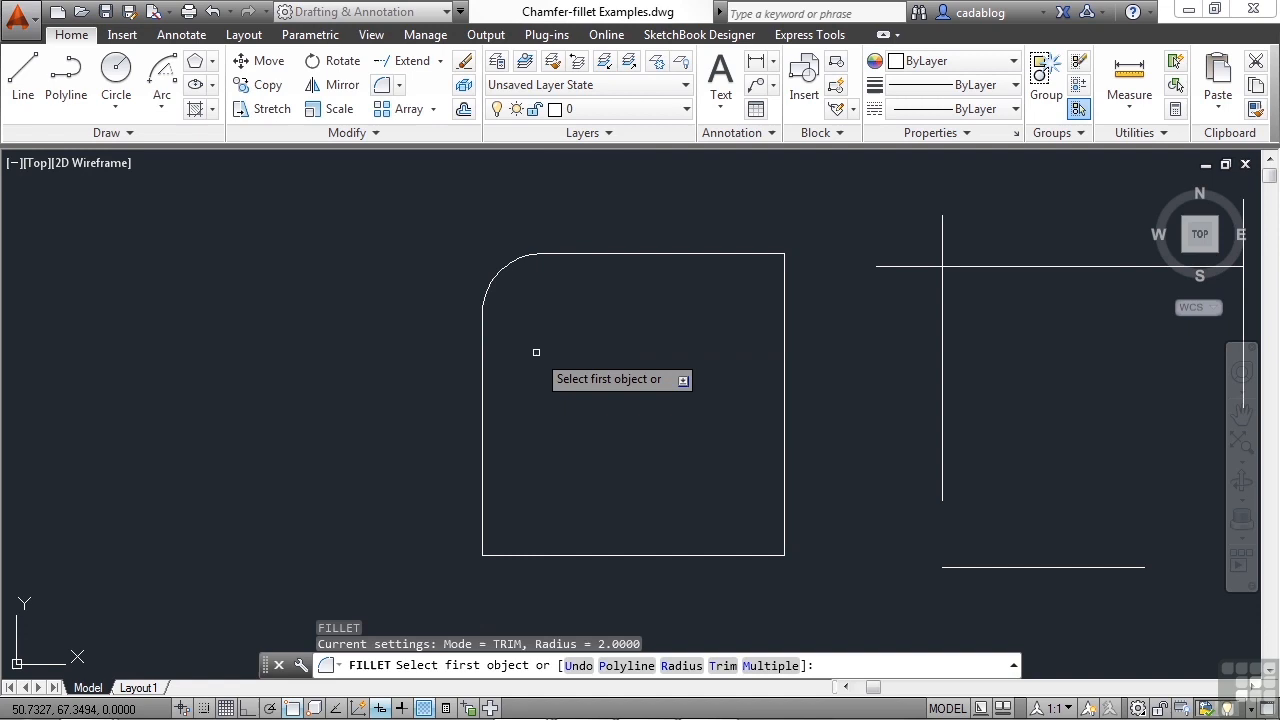
# - Set the fillet radius to 4 and round the square's top-right corner
pyautogui.write('r')
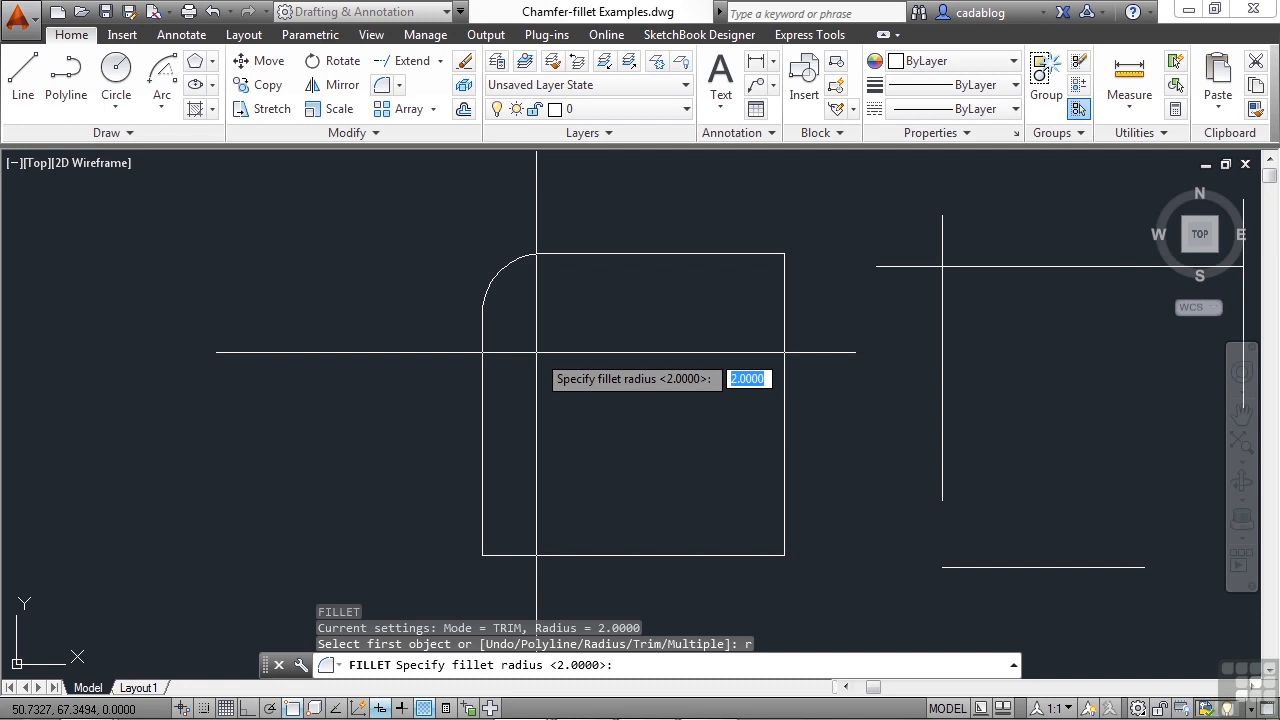
pyautogui.write('4')
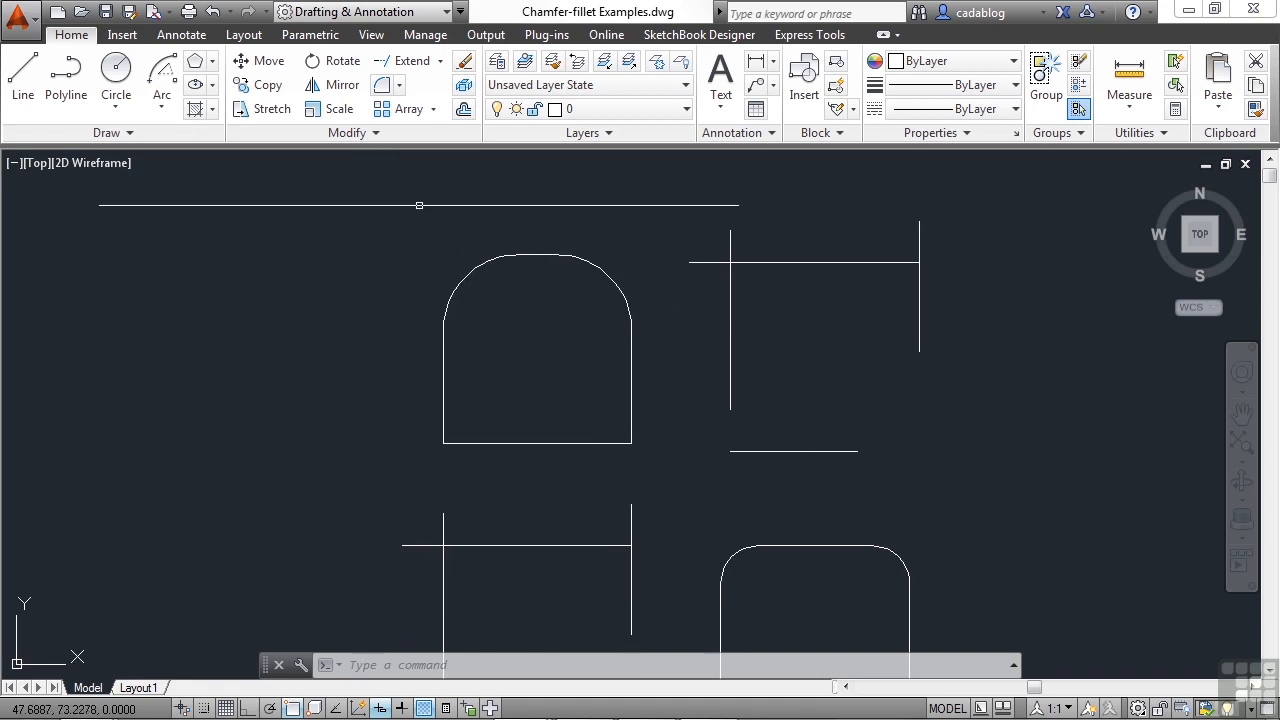
# - Start the Chamfer command from the Fillet flyout
pyautogui.click(388, 84)
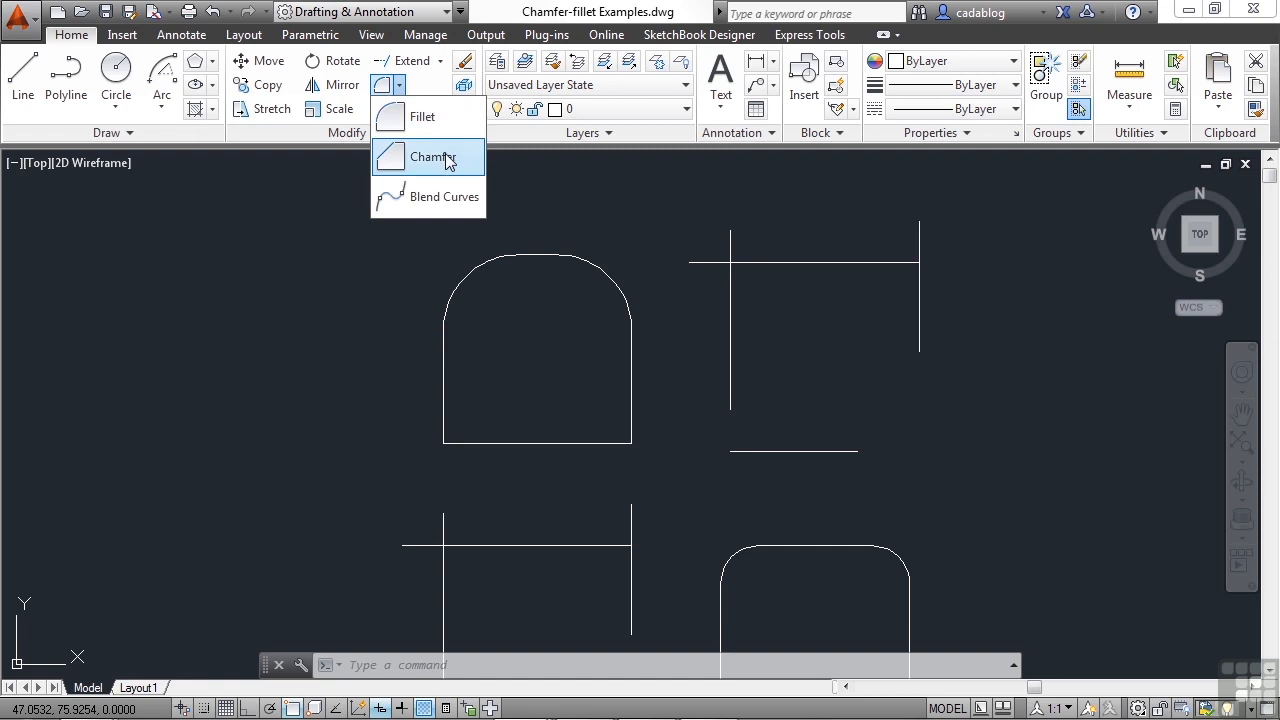
pyautogui.moveTo(432, 156)
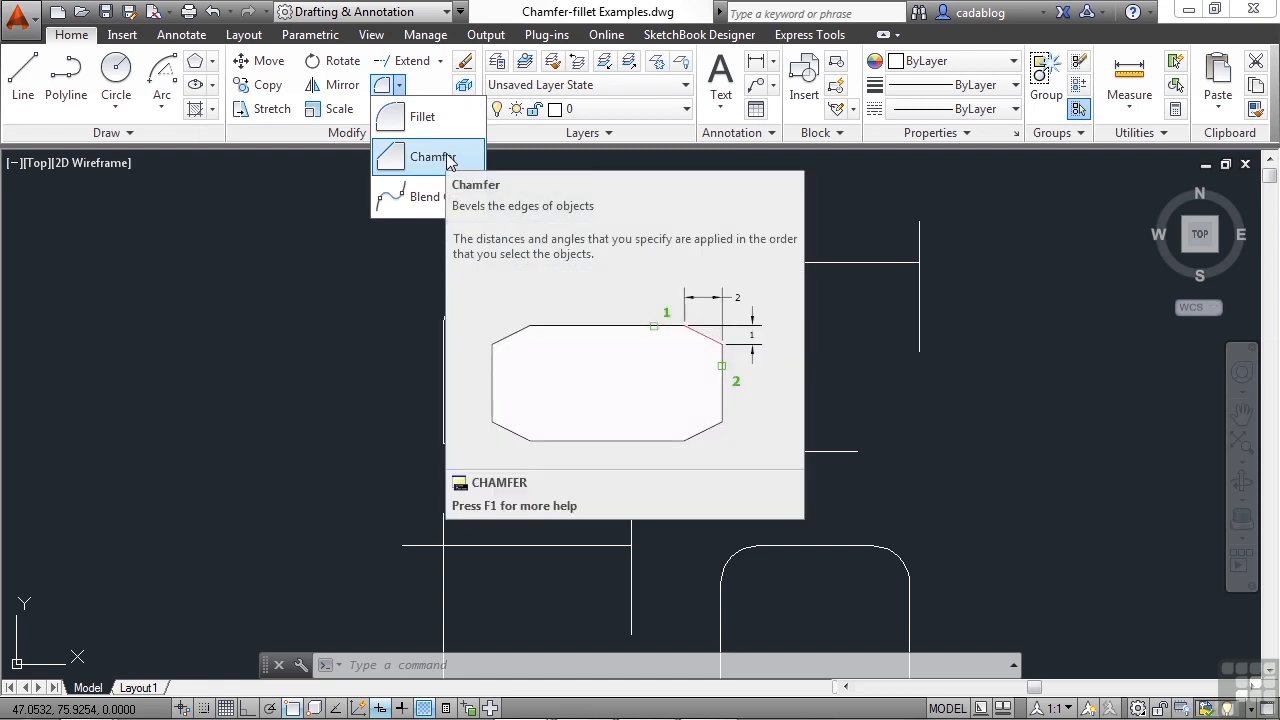
pyautogui.click(434, 156)
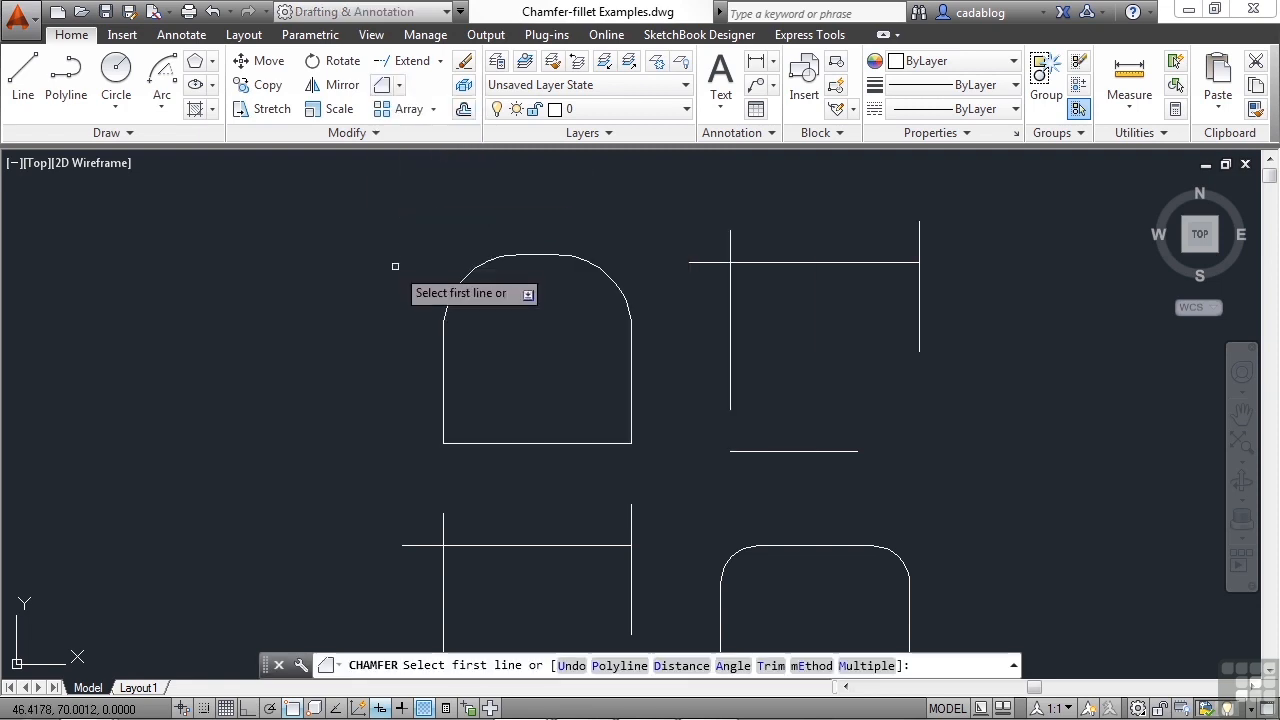
pyautogui.moveTo(396, 284)
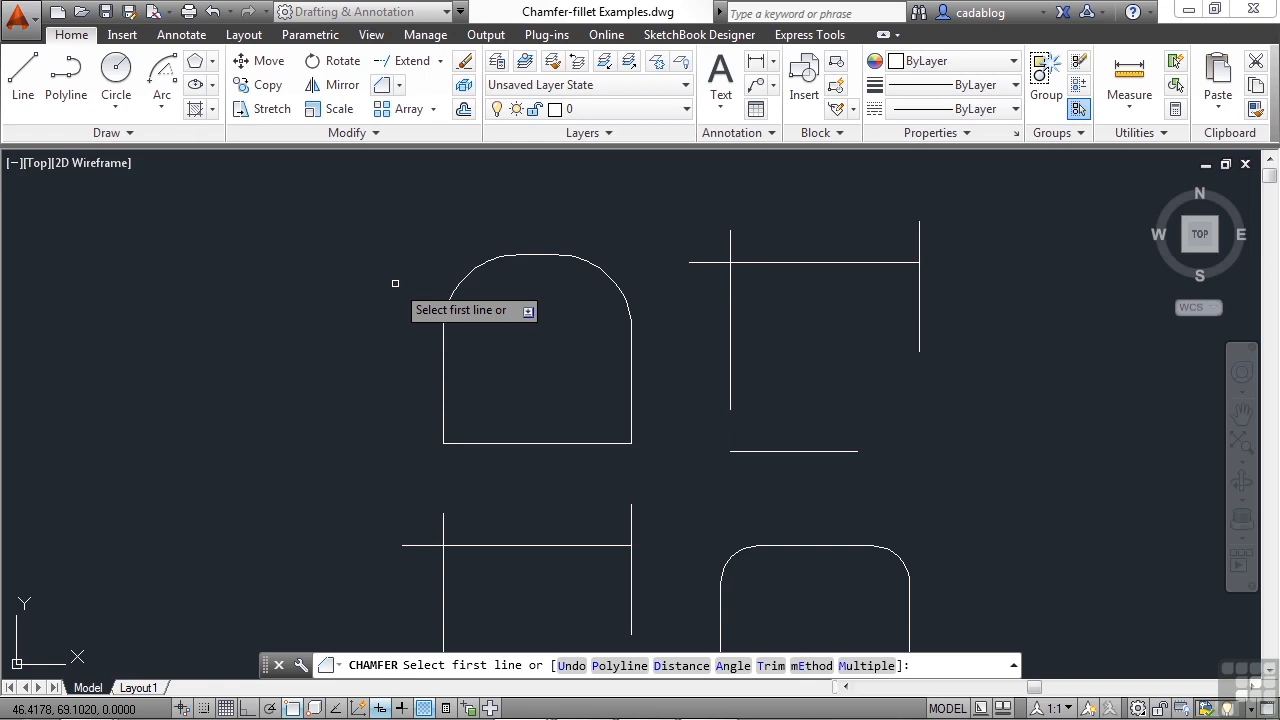
pyautogui.moveTo(448, 390)
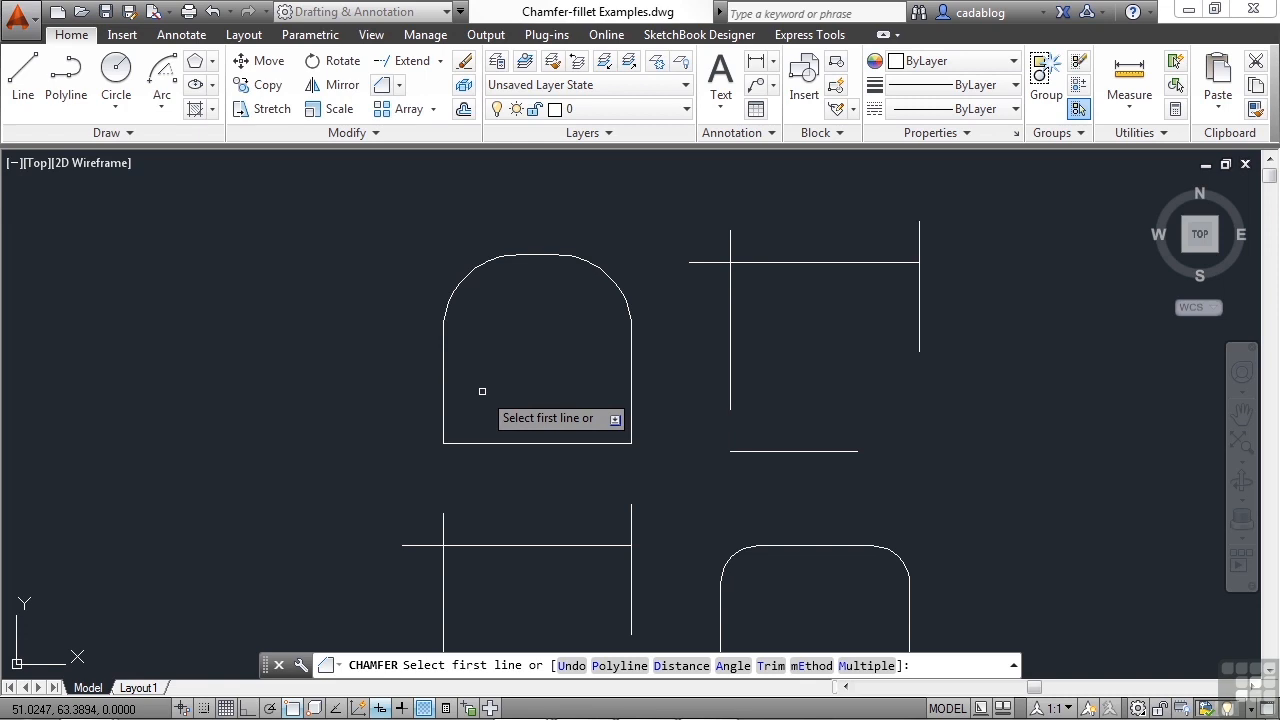
# - Chamfer the square's bottom-left corner with both distances set to 3
pyautogui.write('d')
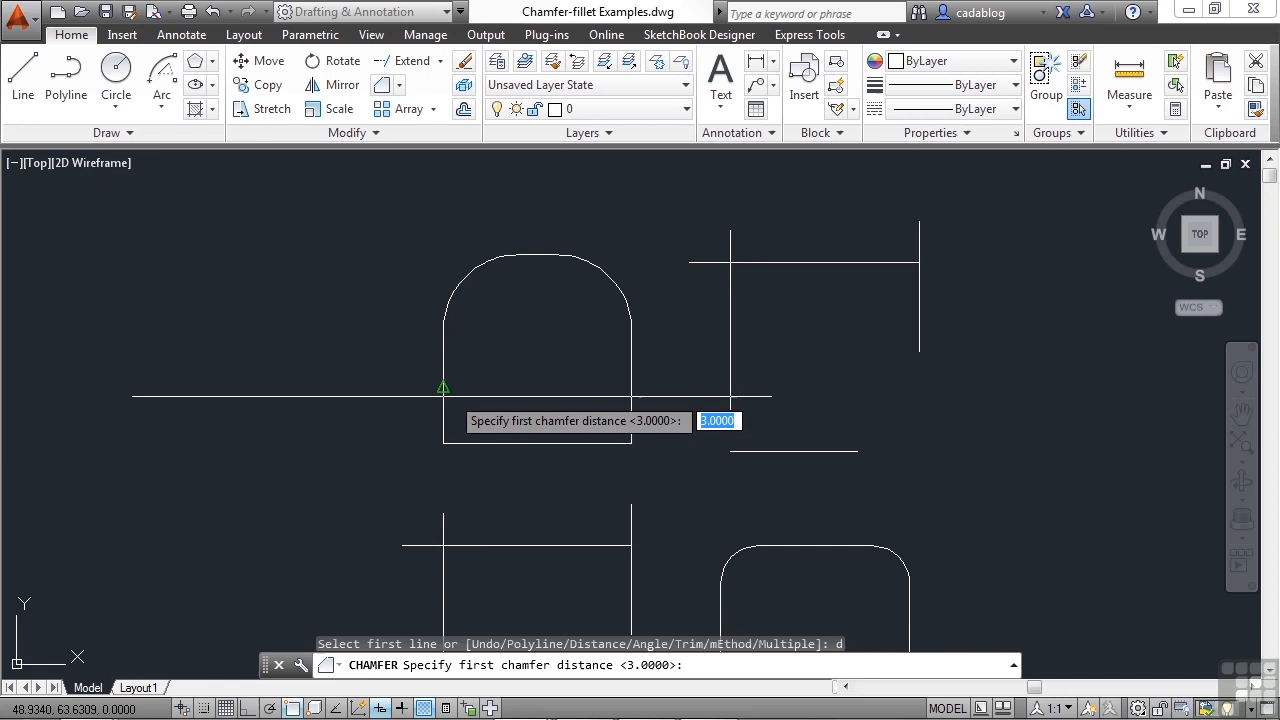
pyautogui.moveTo(442, 444)
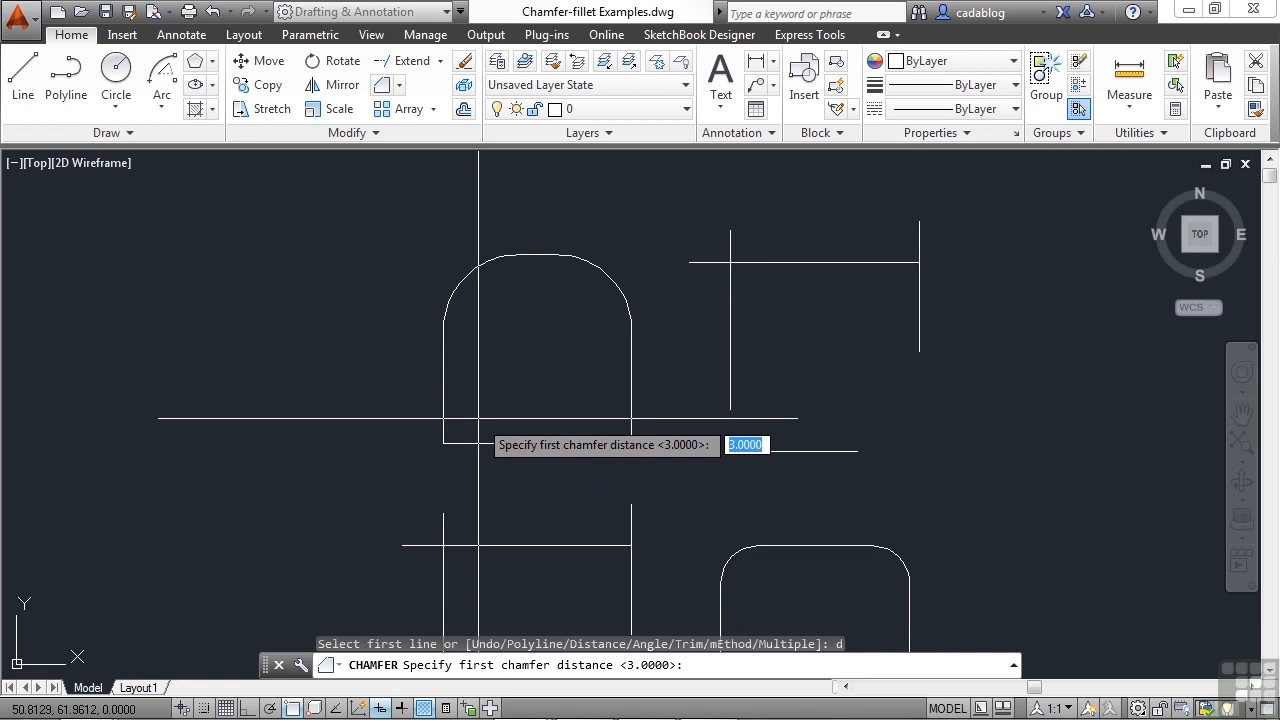
pyautogui.write('3')
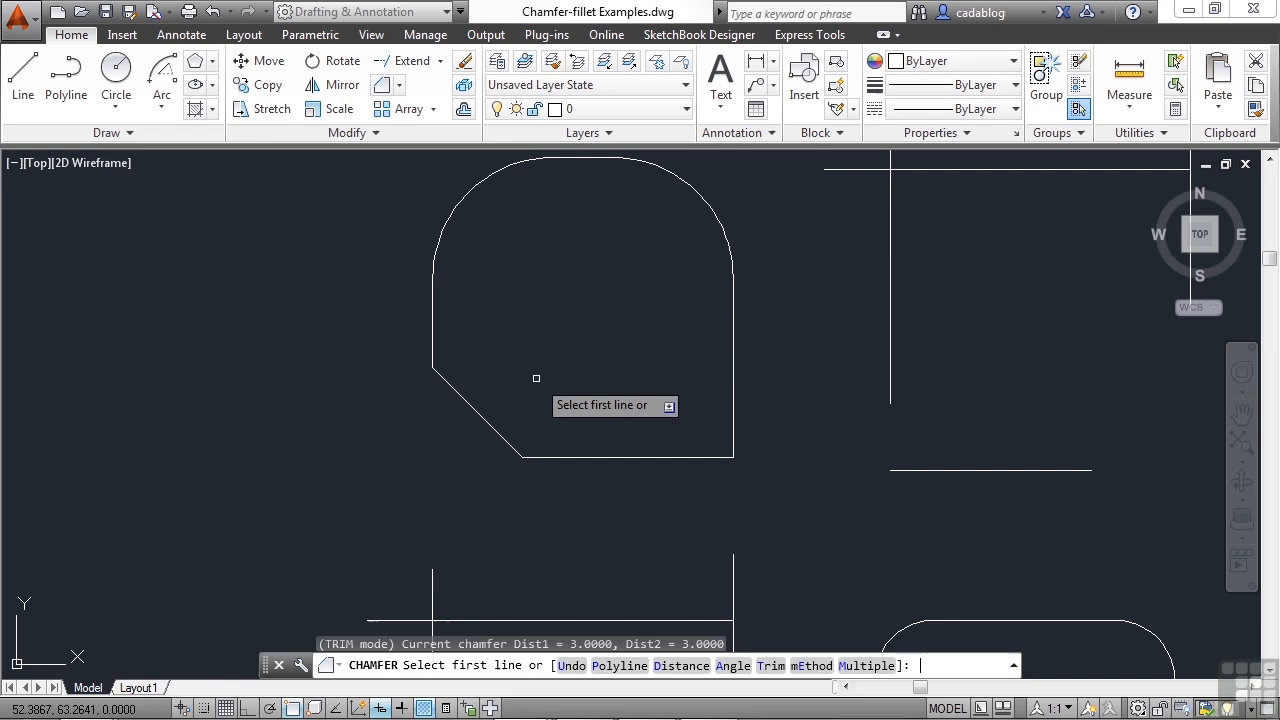
# - Chamfer the square's bottom-right corner using a distance of 1
pyautogui.write('d')
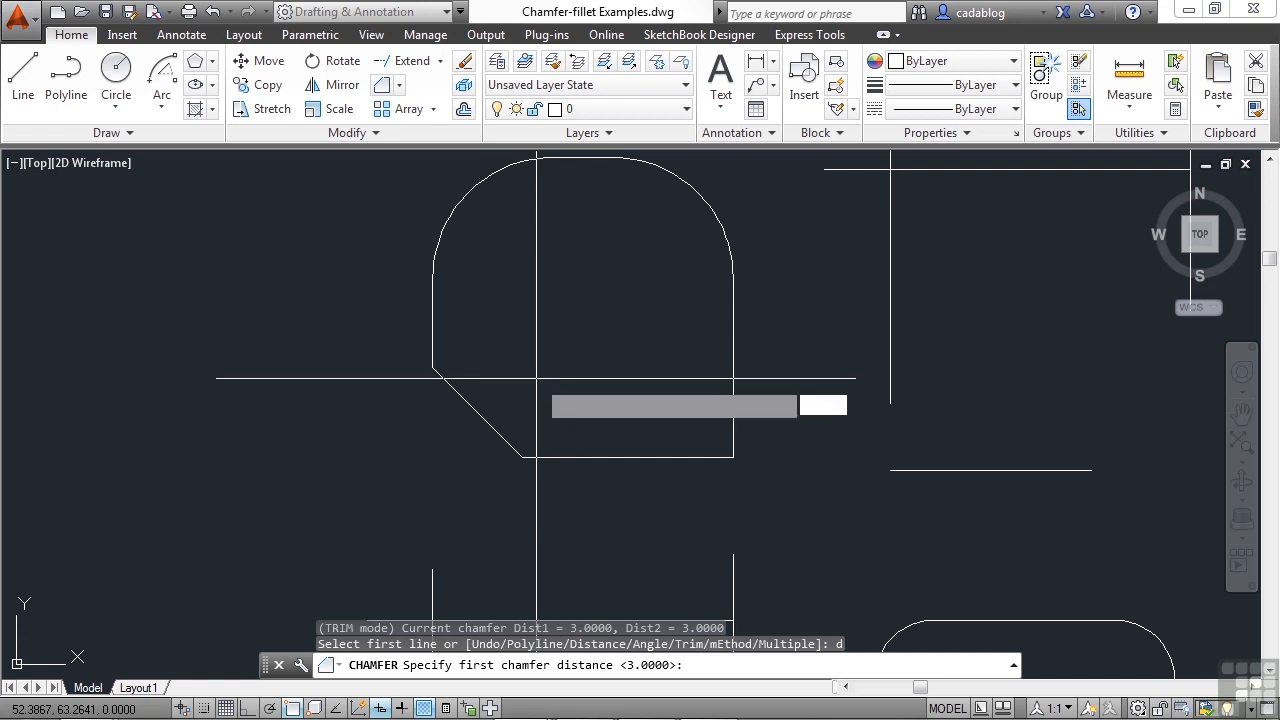
pyautogui.write('1')
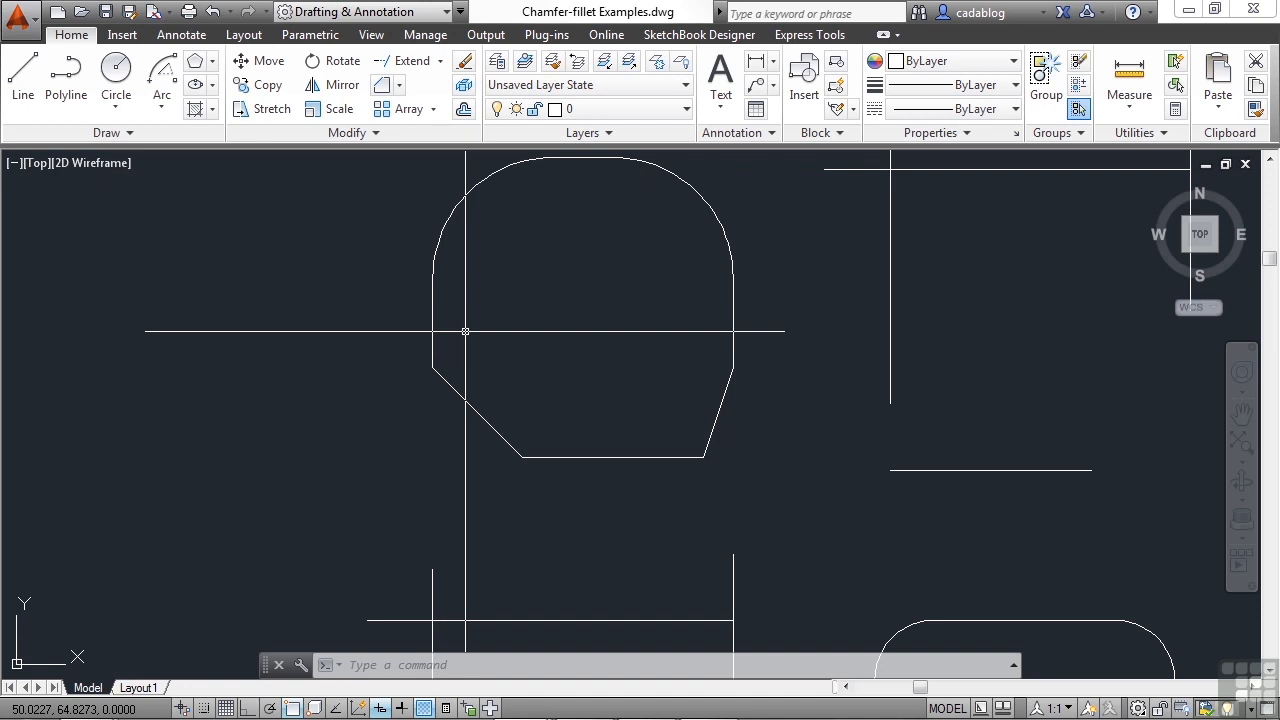
pyautogui.moveTo(464, 332)
pyautogui.write('r')
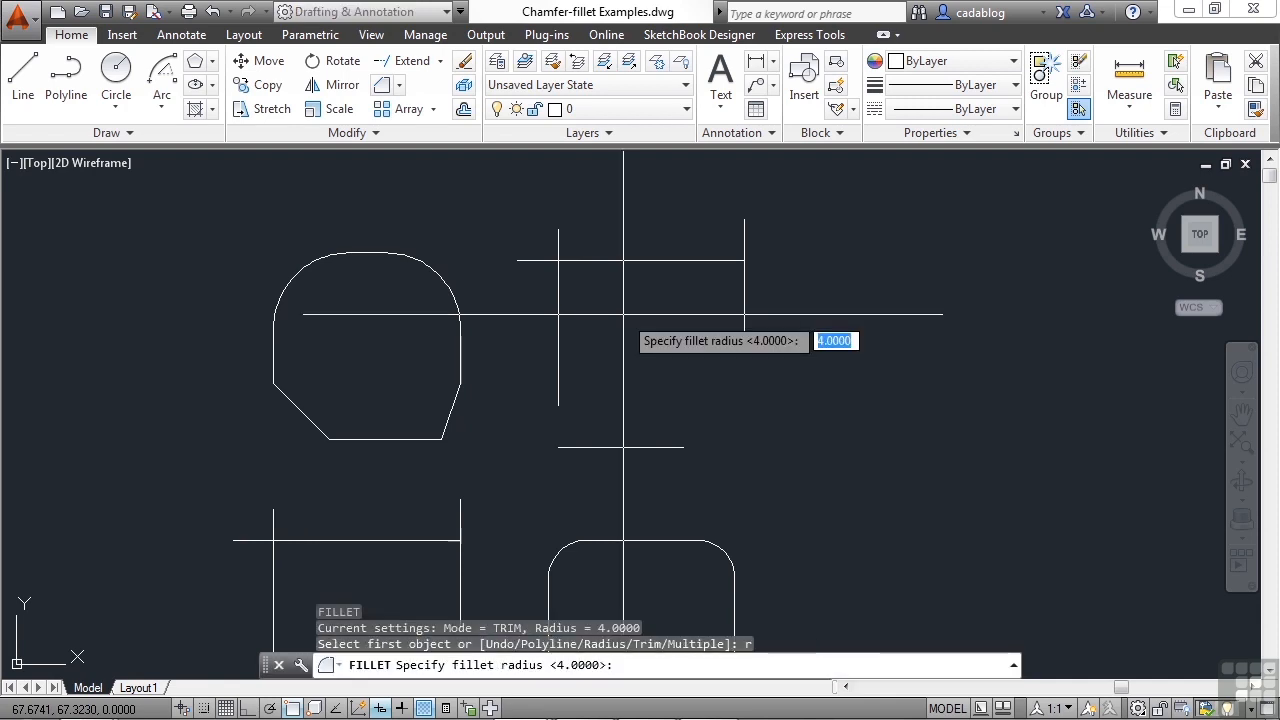
# - Fillet the corner of the crossing line pair at radius 2, then launch CHA for chamfering
pyautogui.write('2')
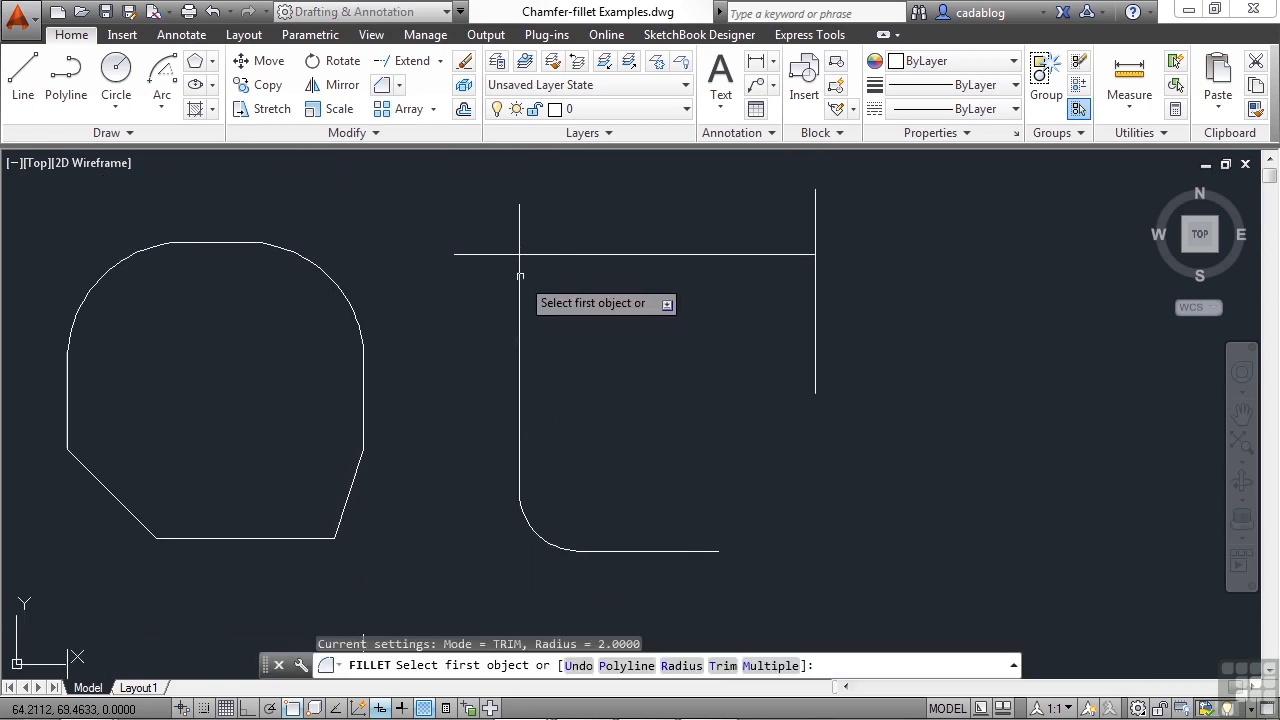
pyautogui.click(520, 230)
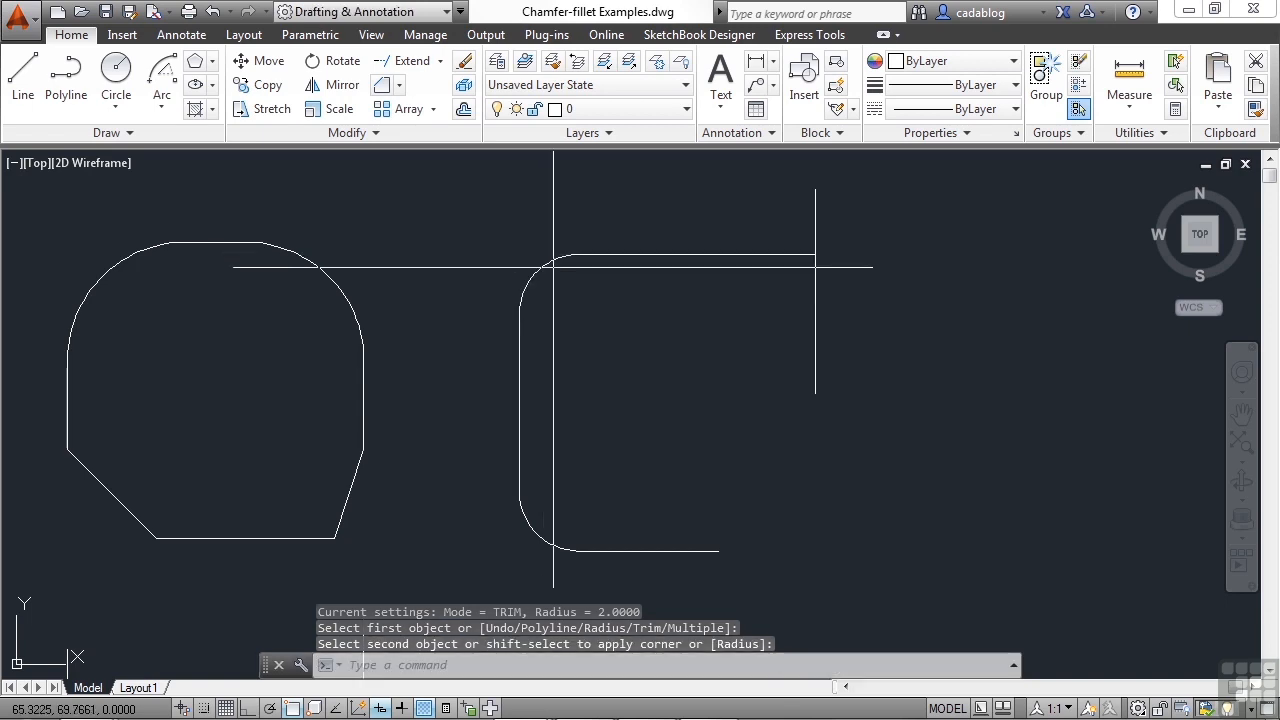
pyautogui.click(592, 352)
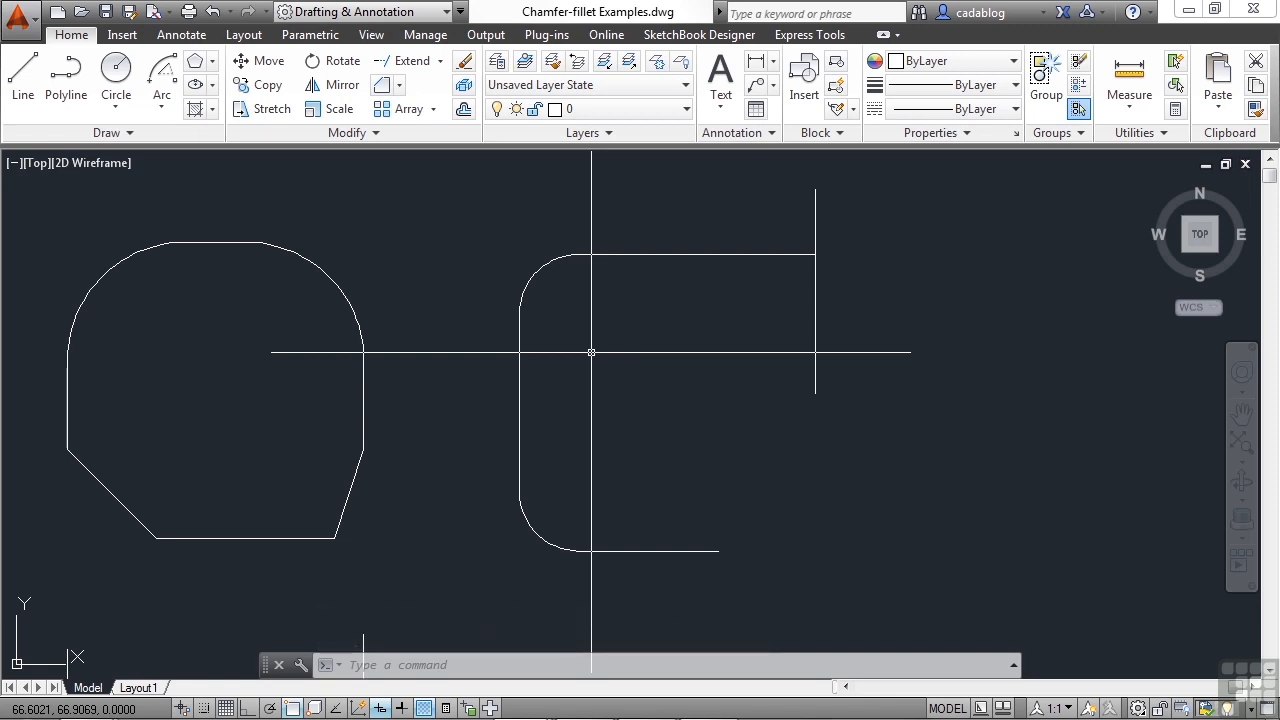
pyautogui.write('chamfer distance <1.0000>:')
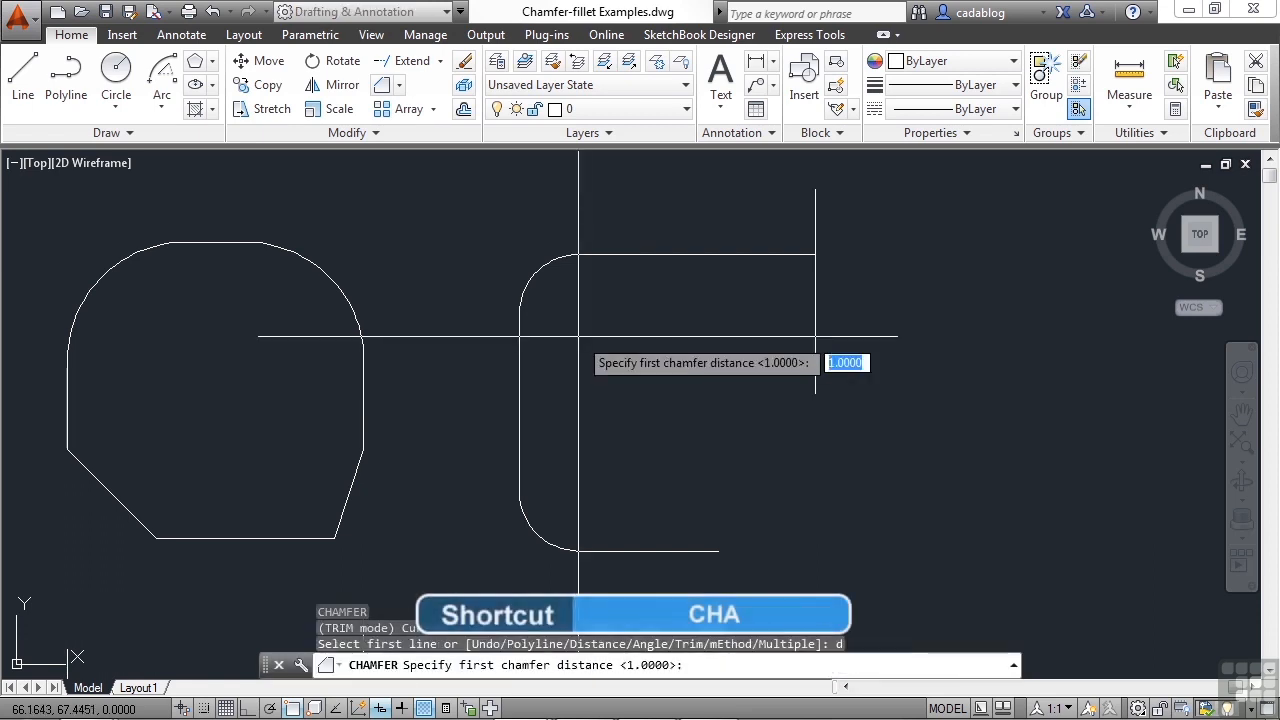
# - Chamfer the lines' upper-right corner with equal 2-unit distances
pyautogui.write('2')
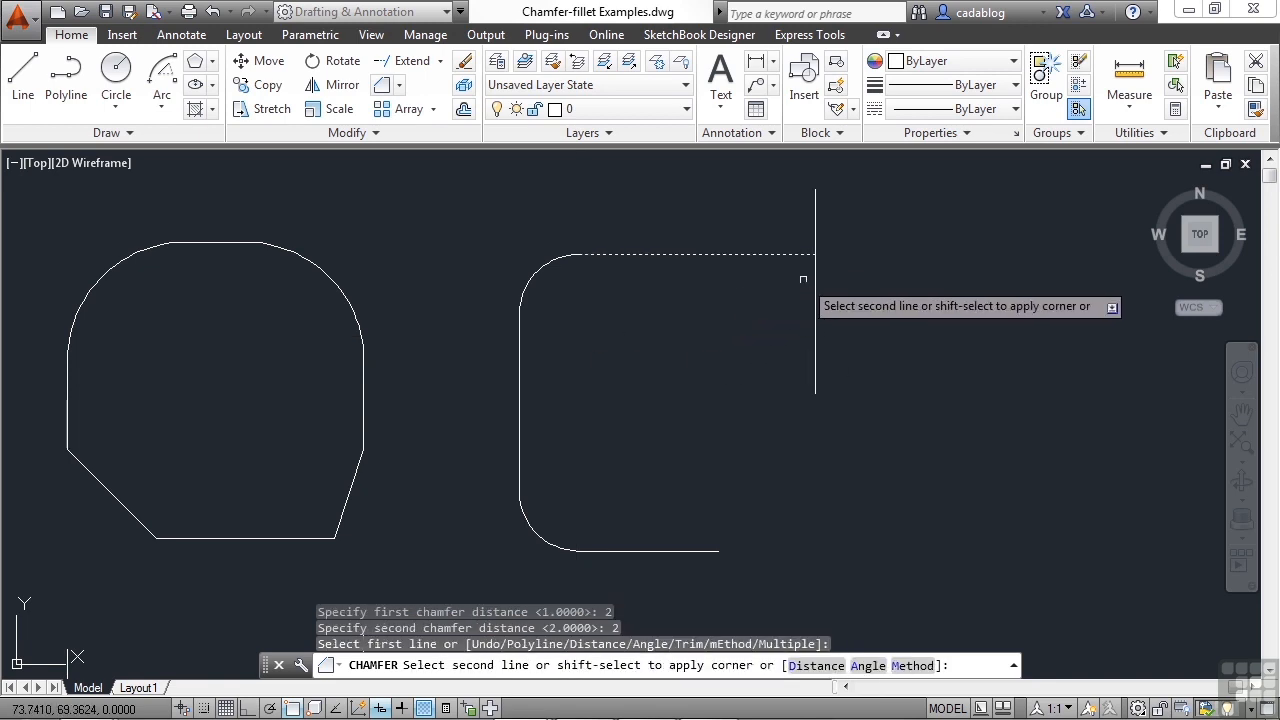
pyautogui.click(816, 330)
pyautogui.write('0')
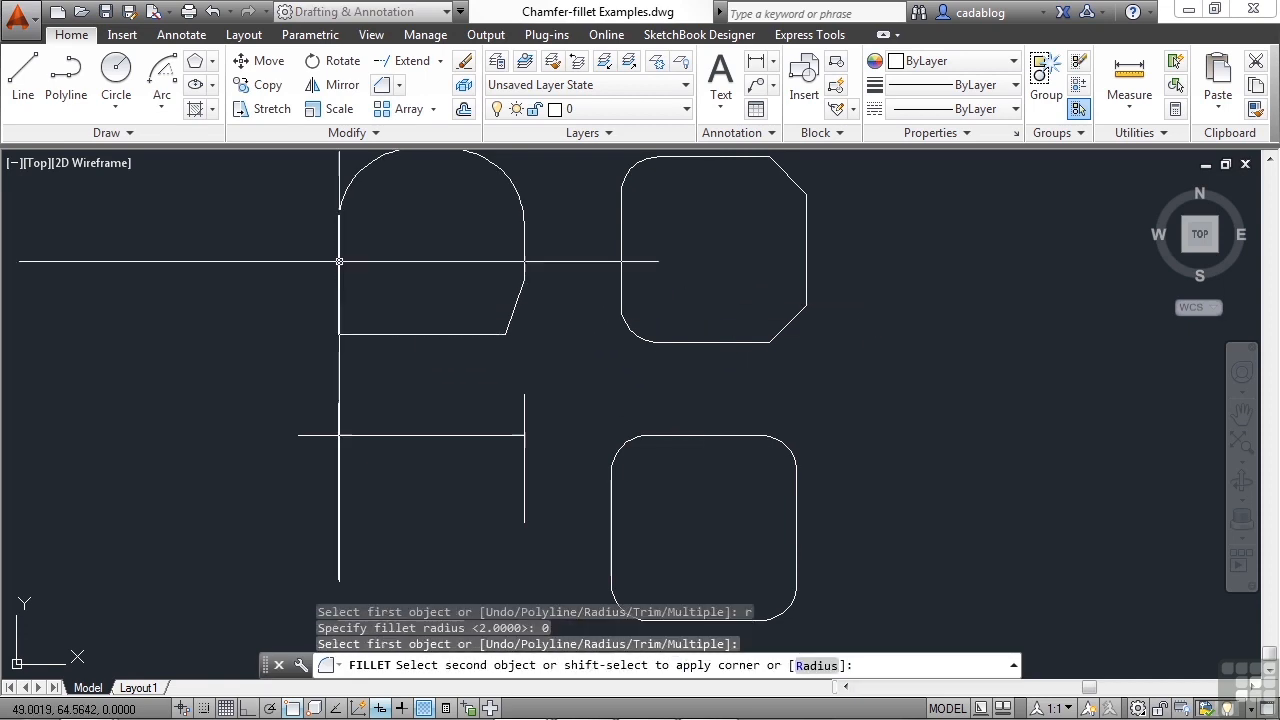
# - Join two lines into a square corner at zero fillet radius, then chamfer with both distances 0
pyautogui.click(336, 336)
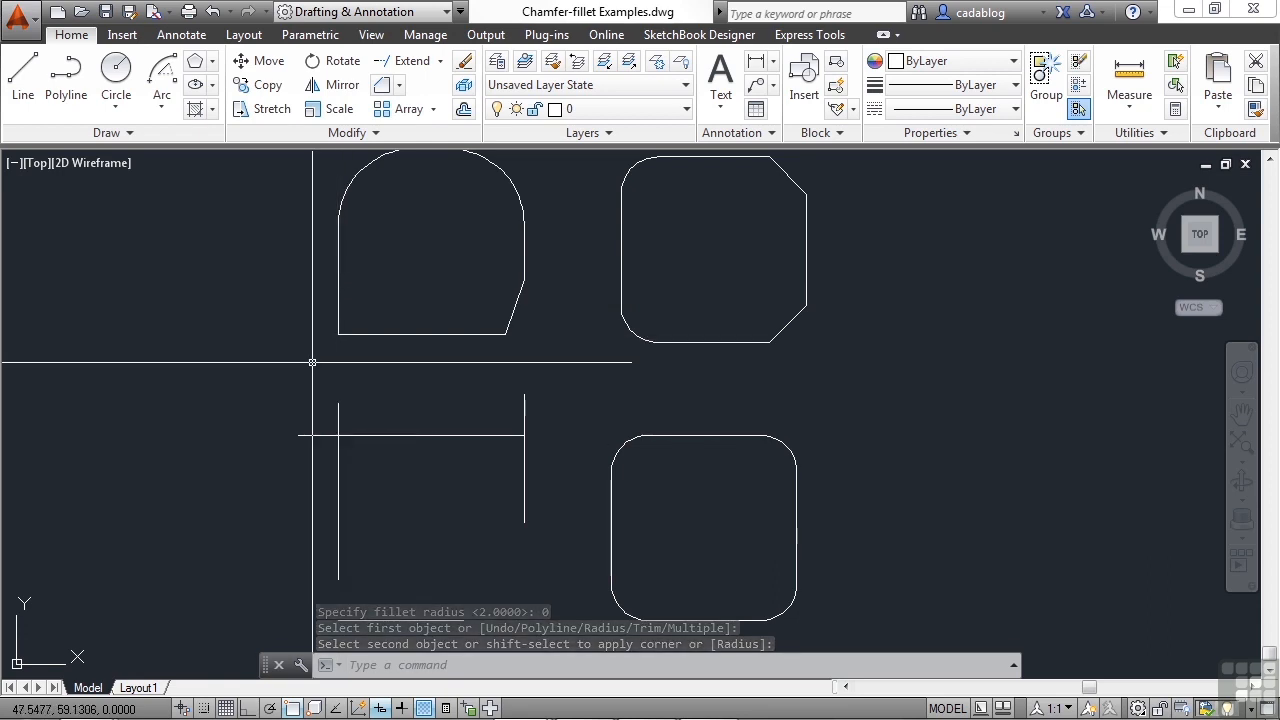
pyautogui.write('chamfer distance <0.0000>:')
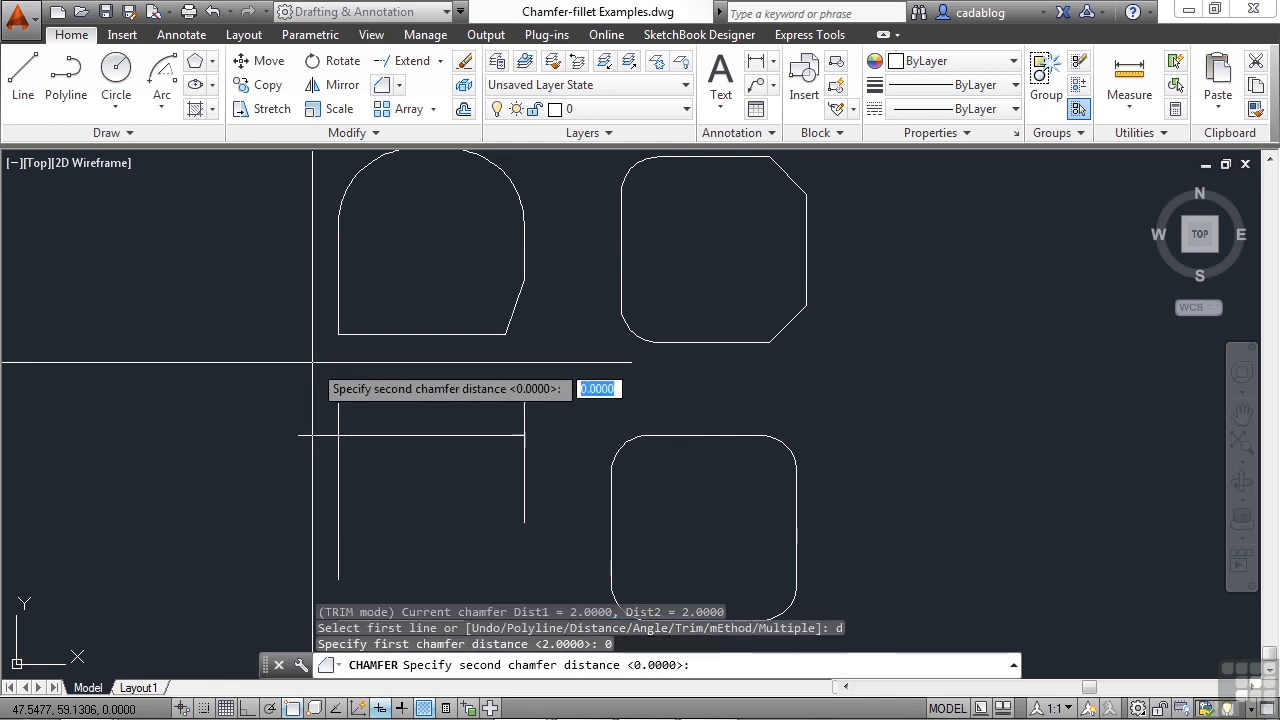
pyautogui.press('enter')
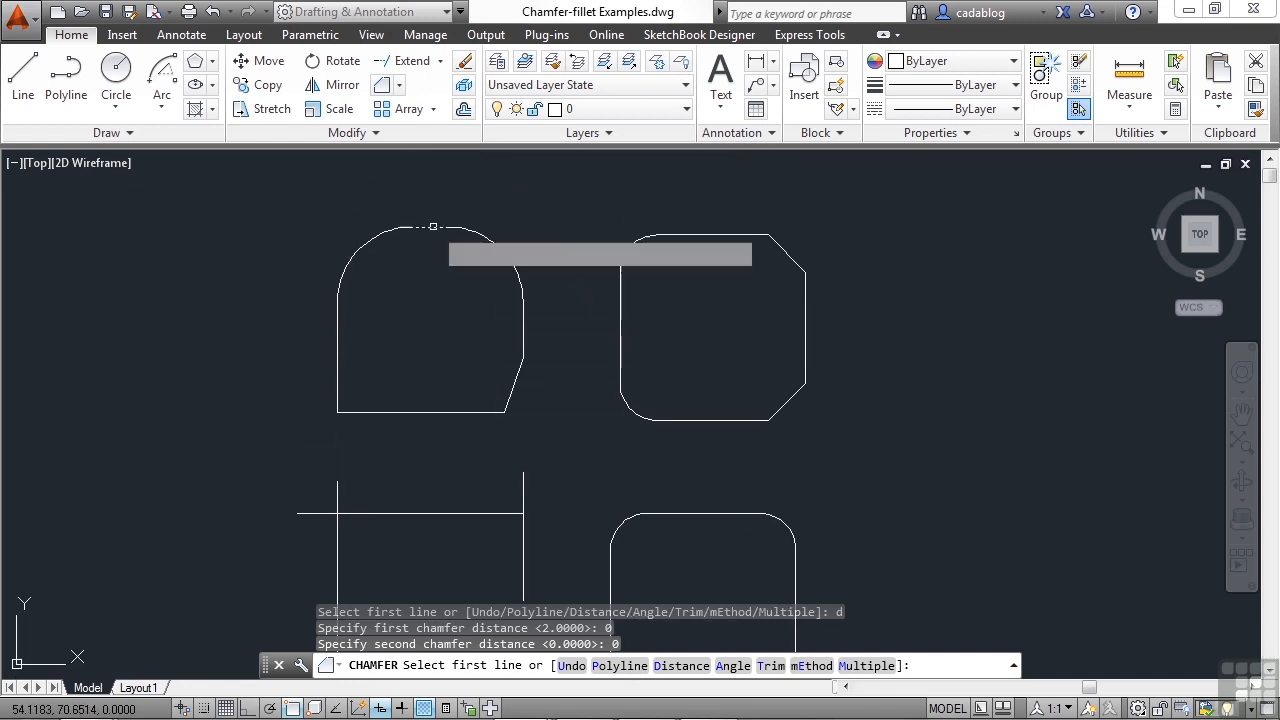
pyautogui.click(522, 356)
pyautogui.write('4')
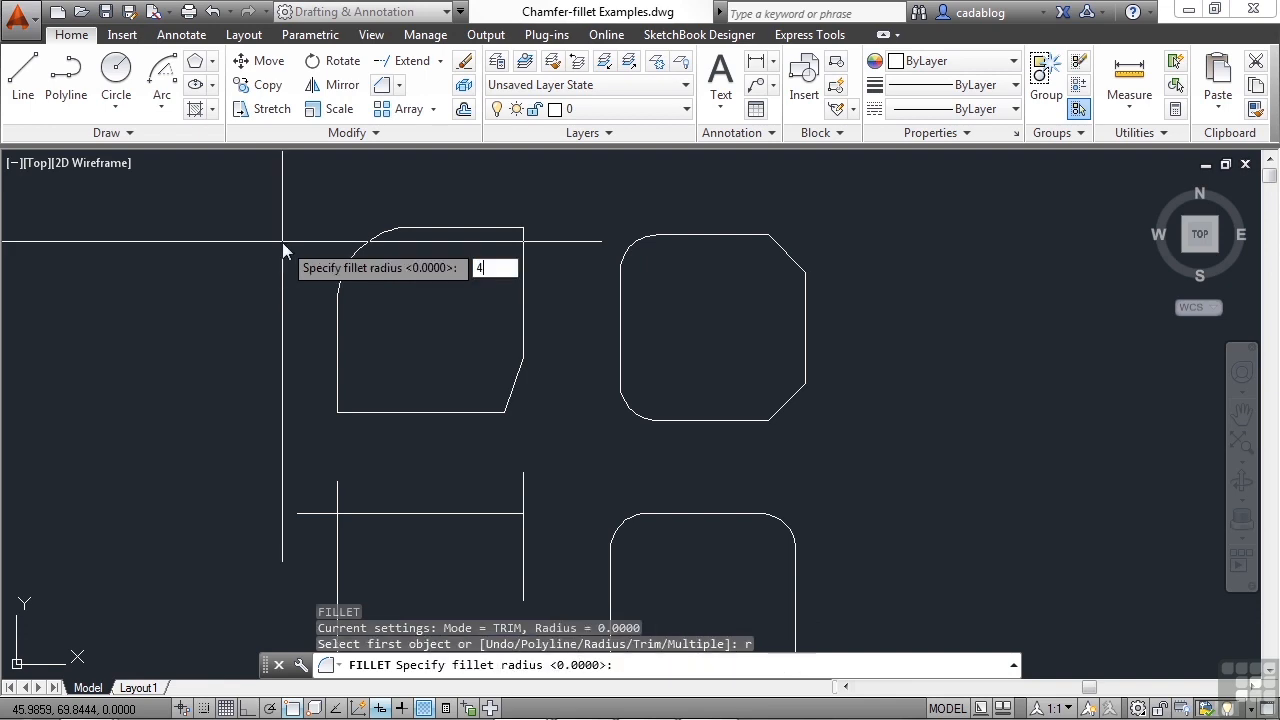
# - Round the arched shape's bottom corners with a fillet radius of 4
pyautogui.press('enter')
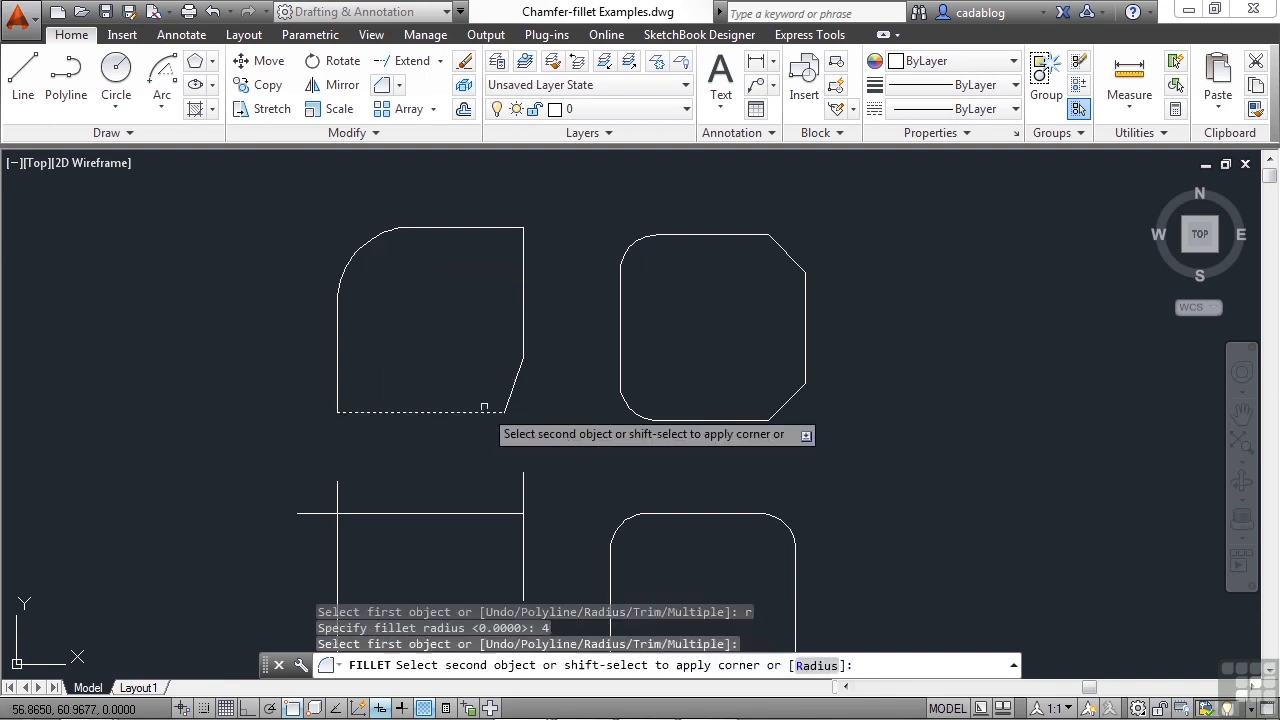
pyautogui.click(410, 376)
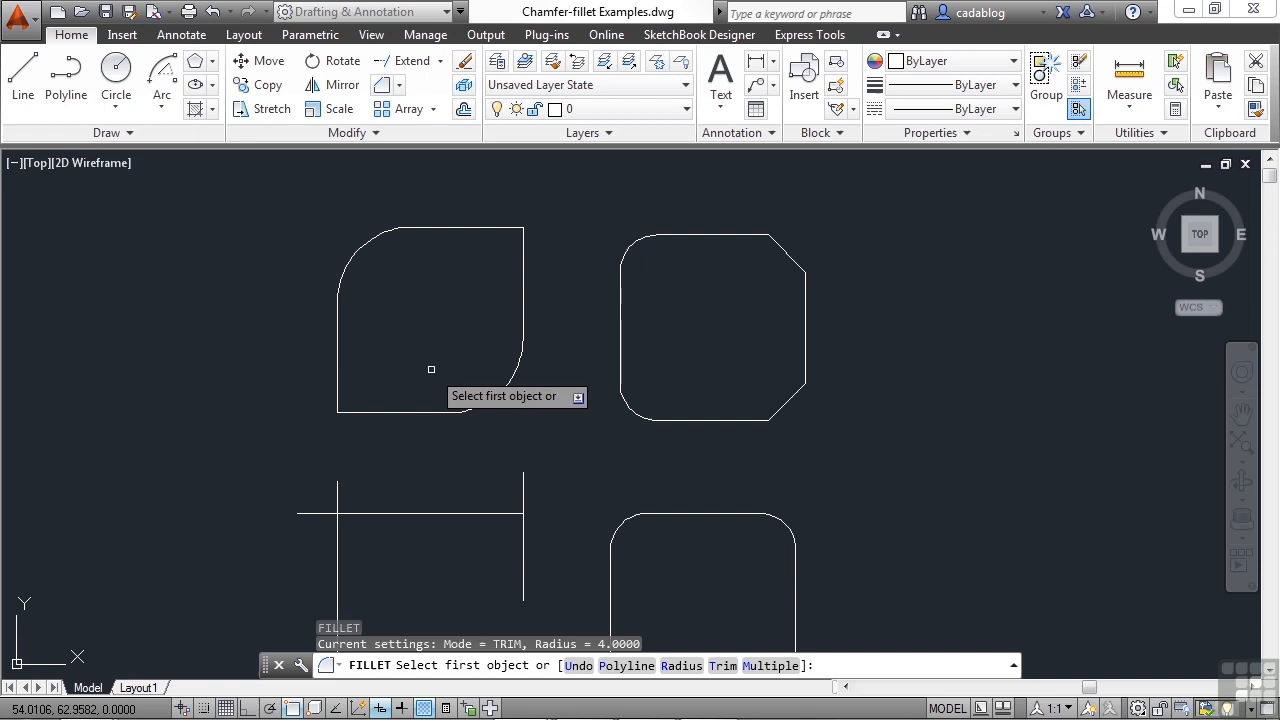
pyautogui.click(400, 412)
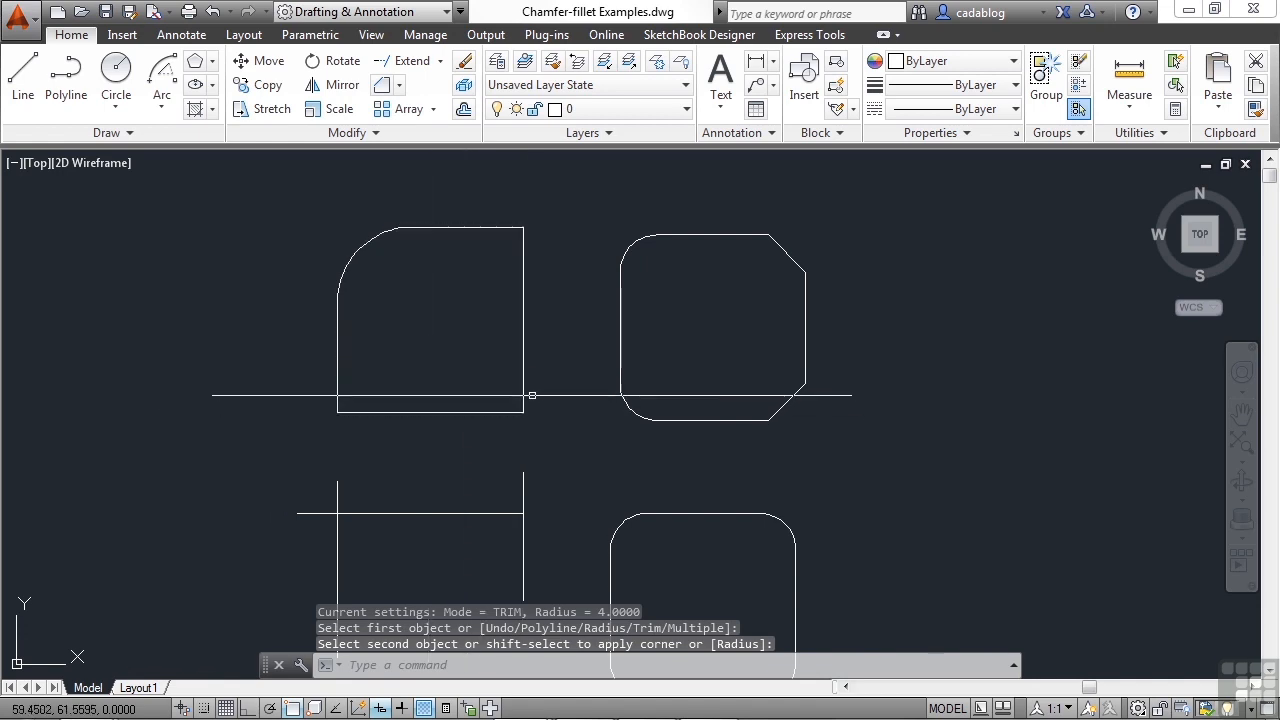
pyautogui.moveTo(404, 348)
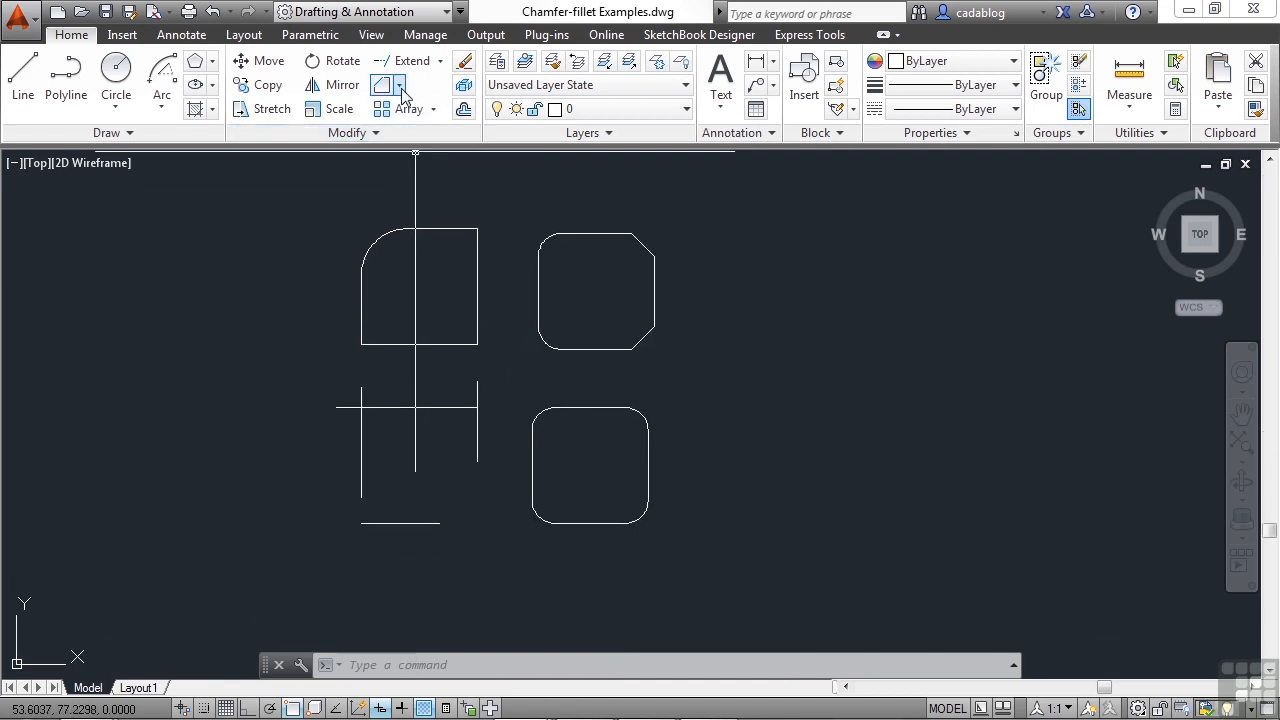
# - Start Blend Curves from the Modify panel's Fillet flyout
pyautogui.click(400, 84)
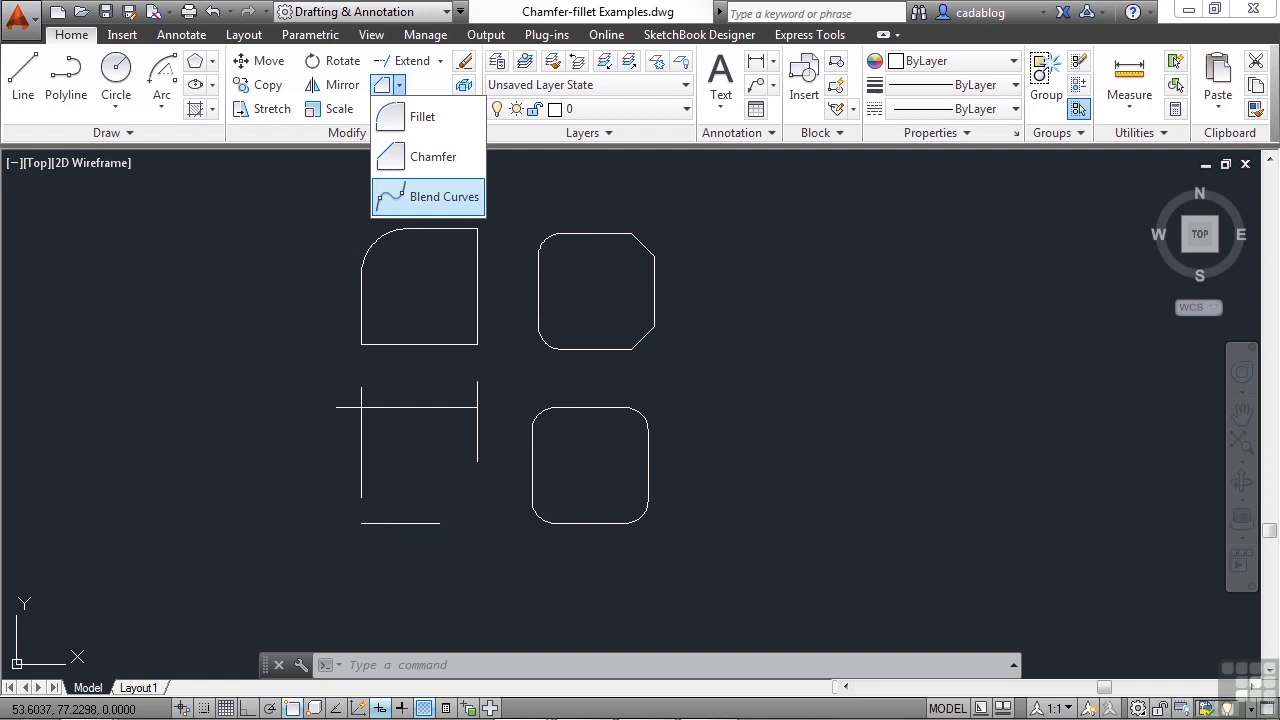
pyautogui.click(444, 196)
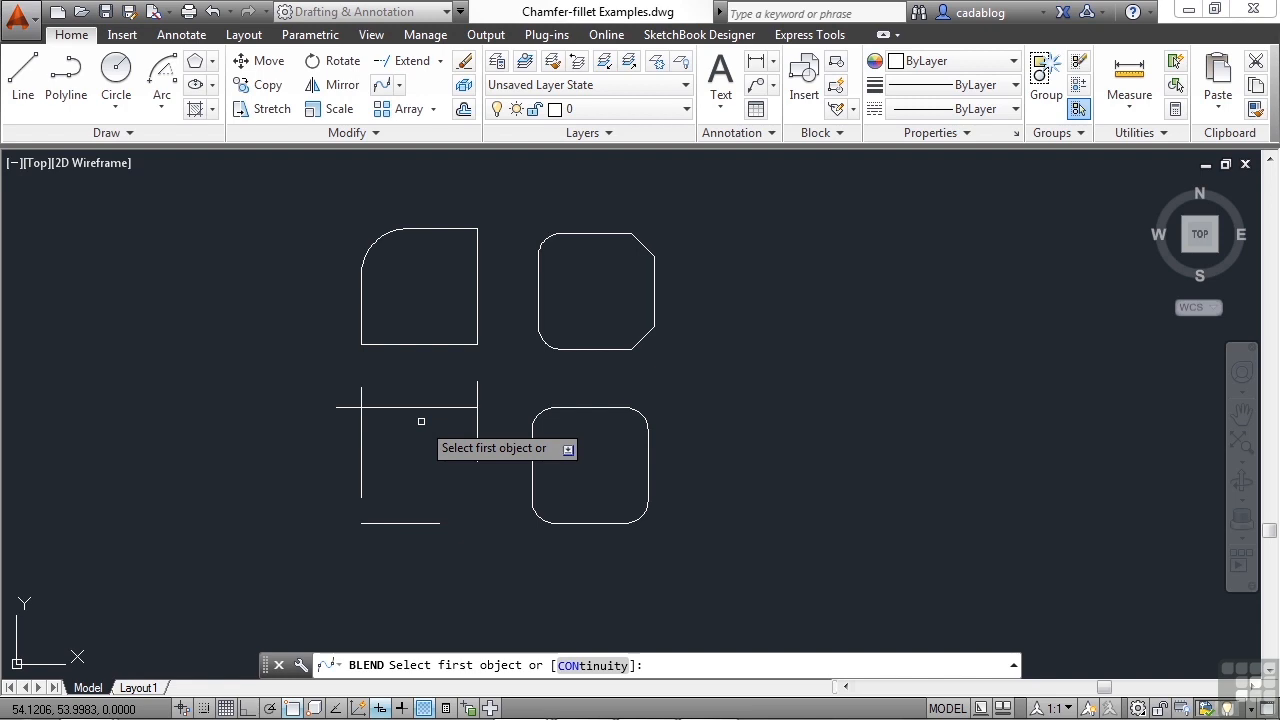
pyautogui.moveTo(420, 436)
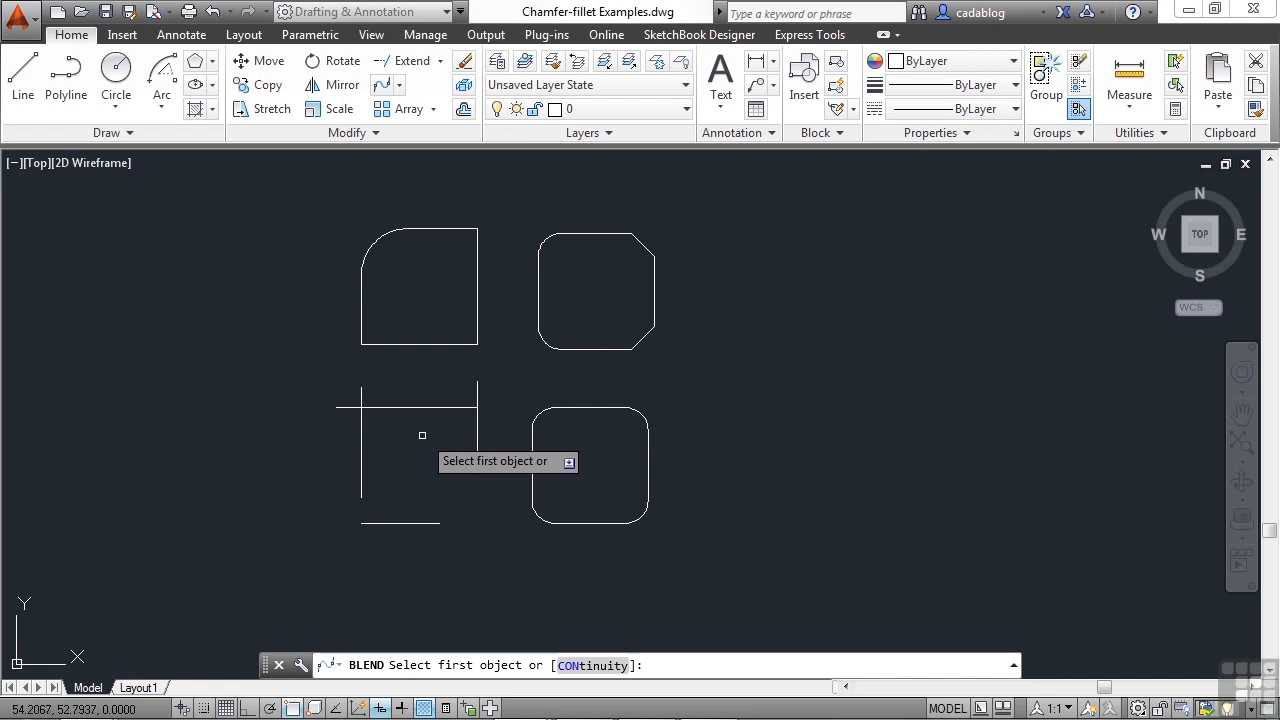
pyautogui.moveTo(374, 534)
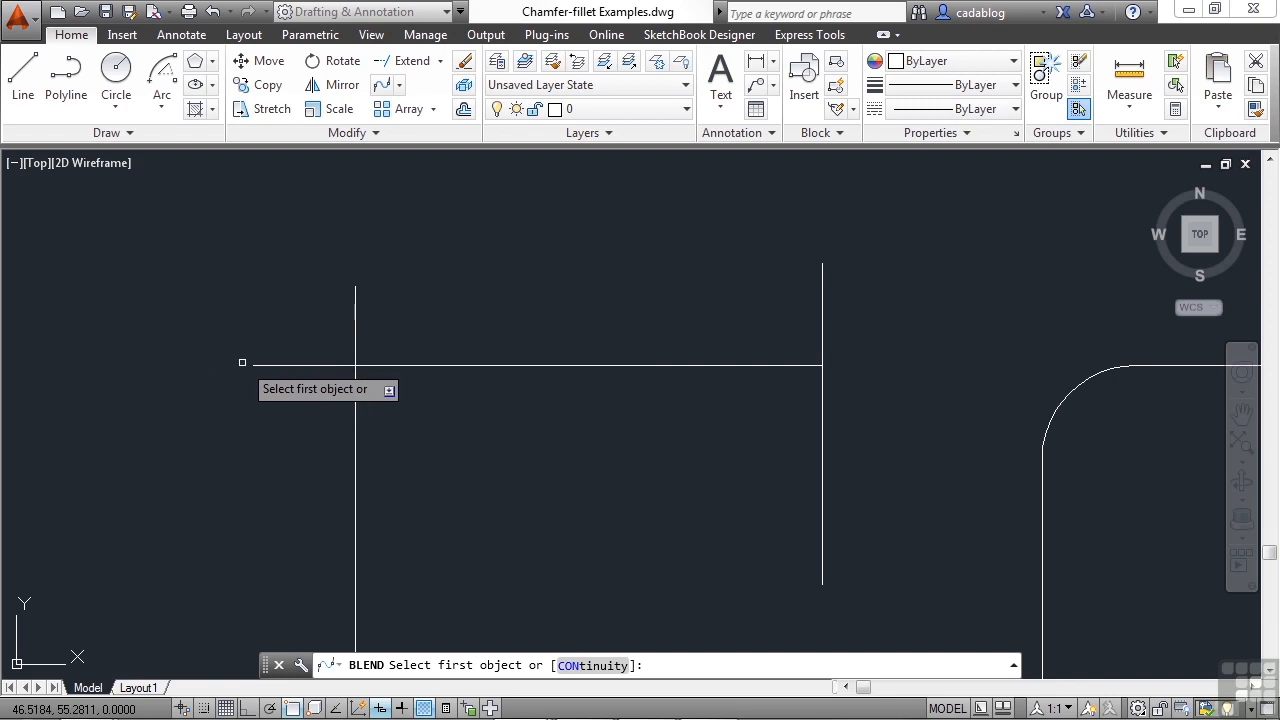
pyautogui.moveTo(268, 334)
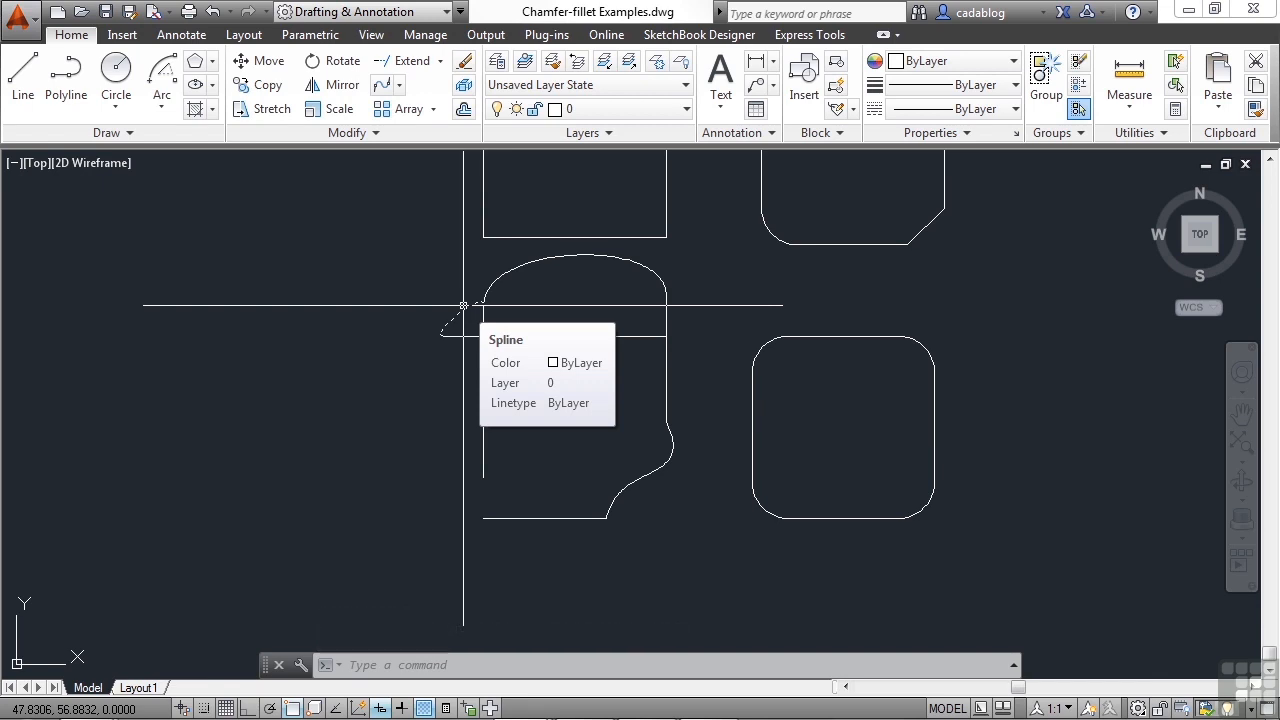
pyautogui.moveTo(456, 424)
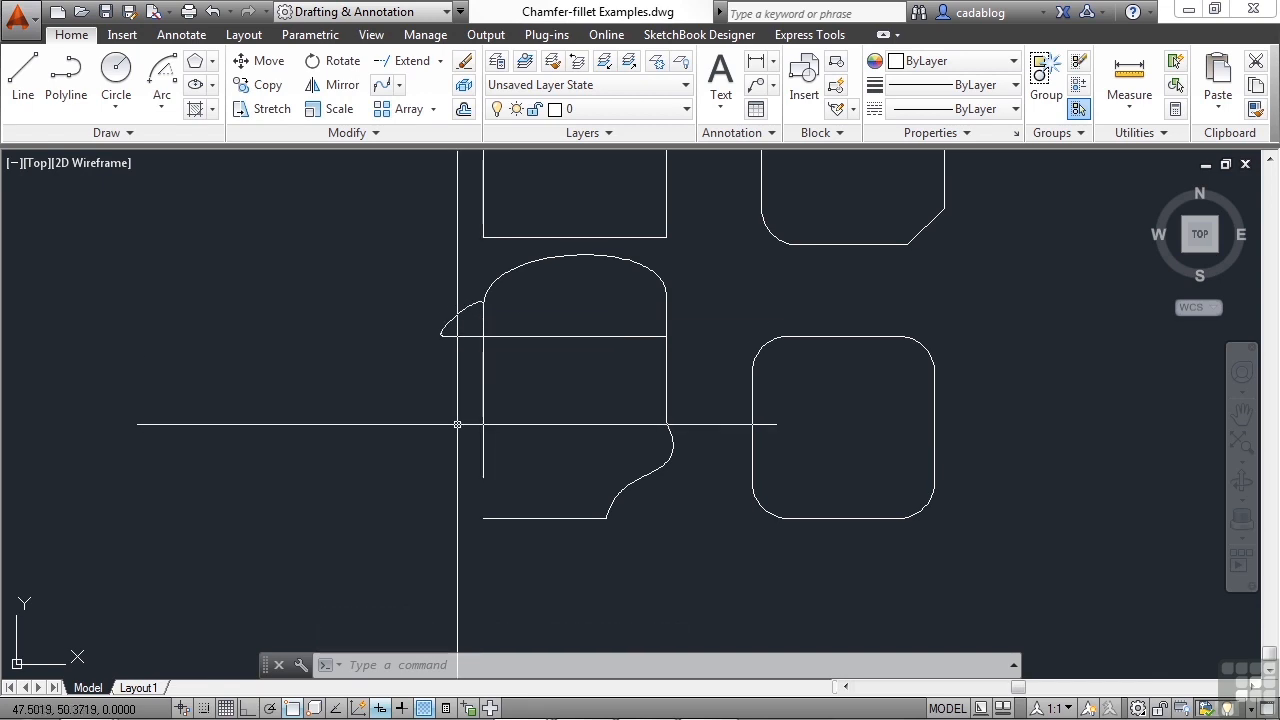